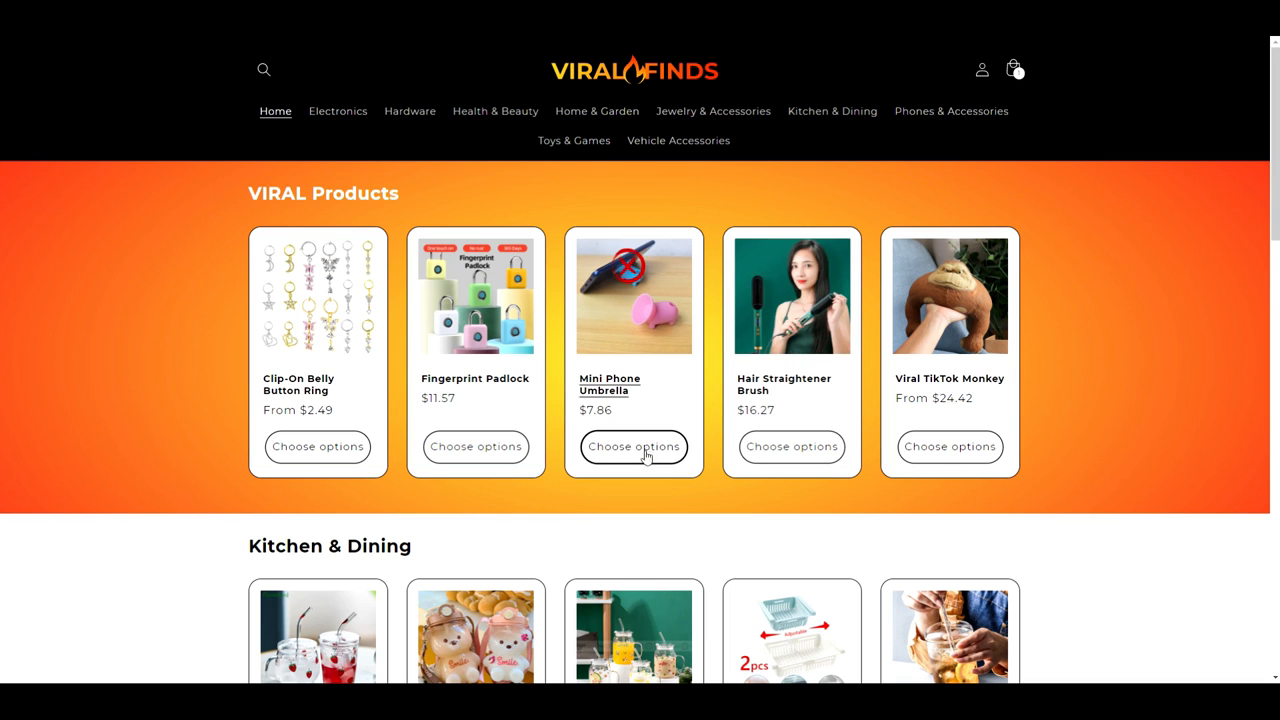
Preview the Mini Phone Umbrella's options, then scroll the admin product list showing product types
click(633, 446)
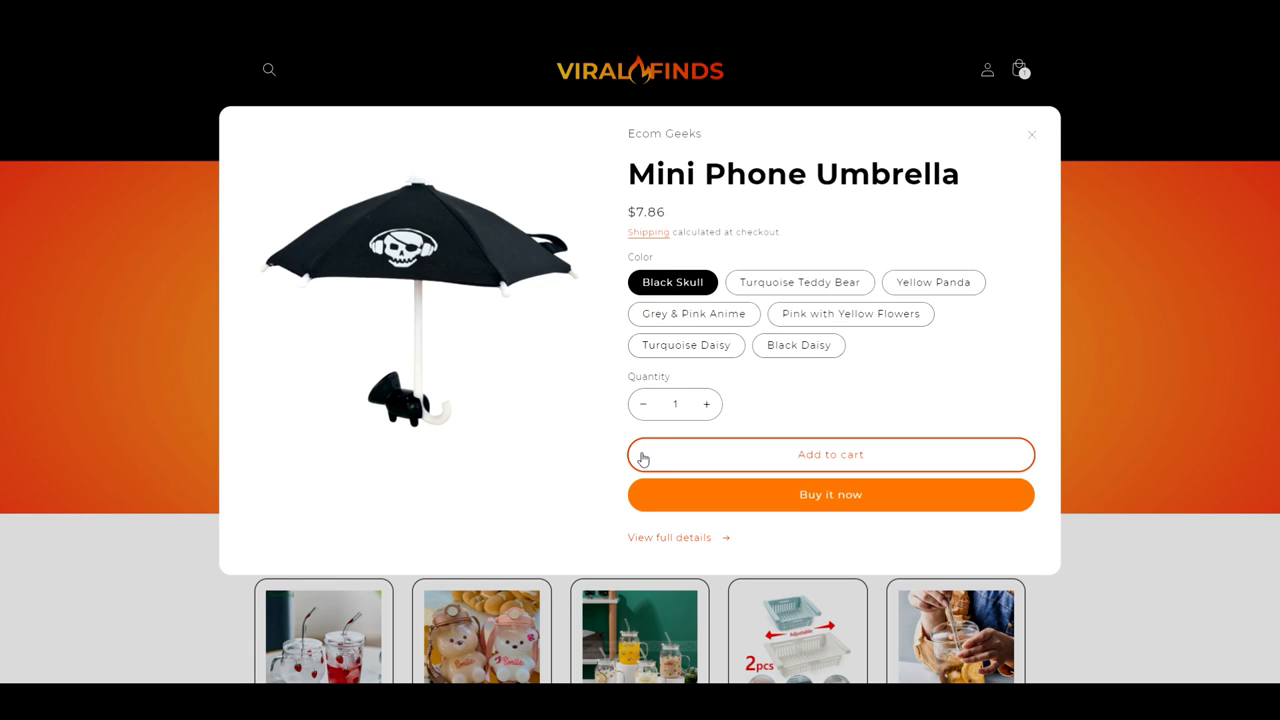
mouse_move(843, 463)
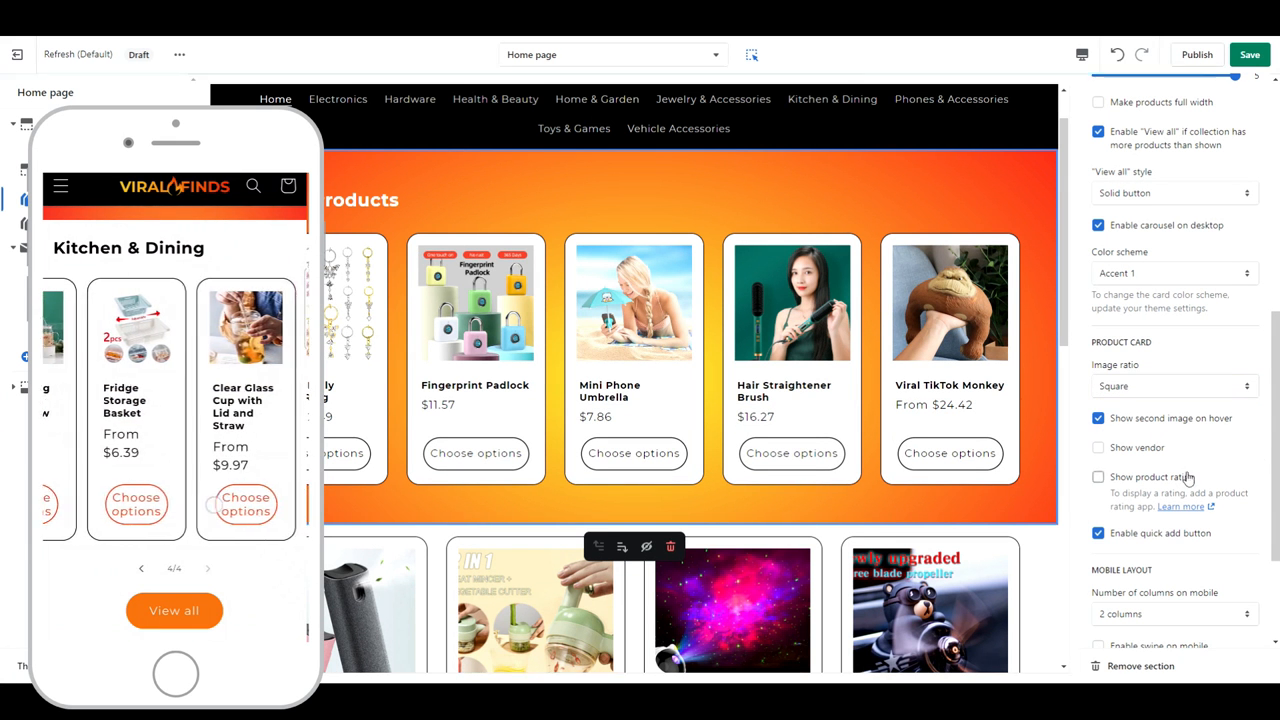
click(1098, 476)
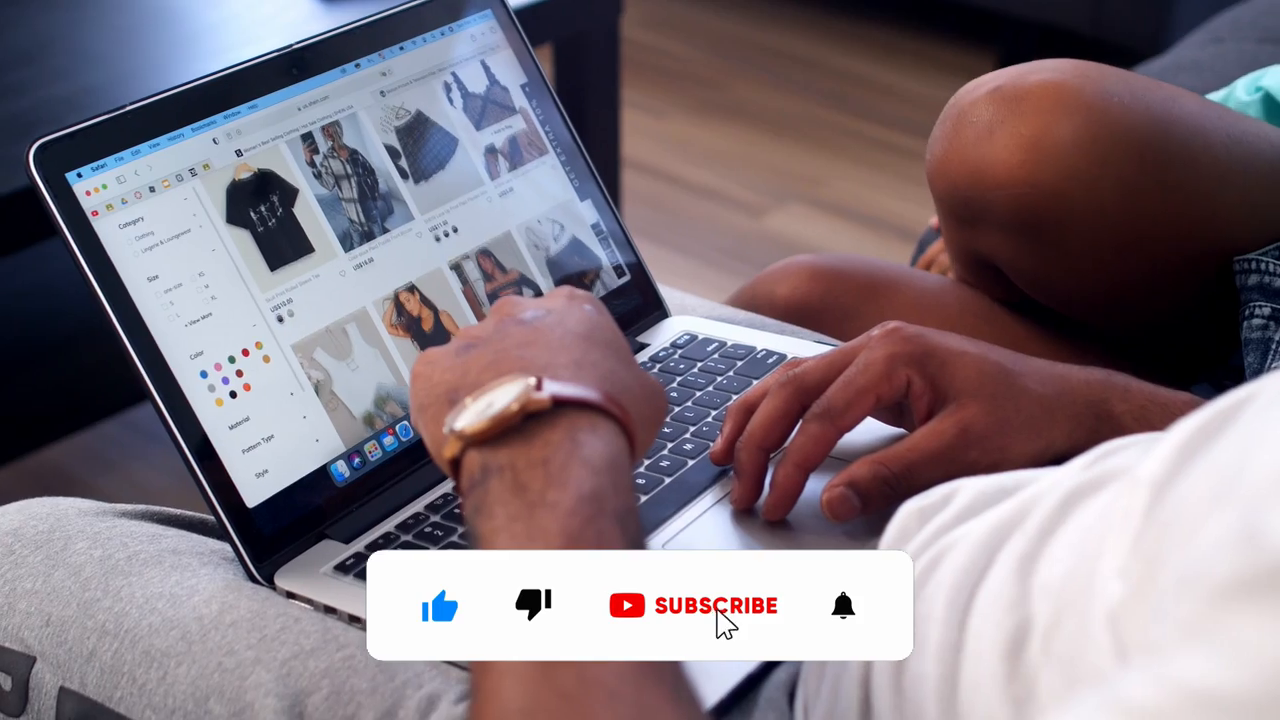
click(693, 605)
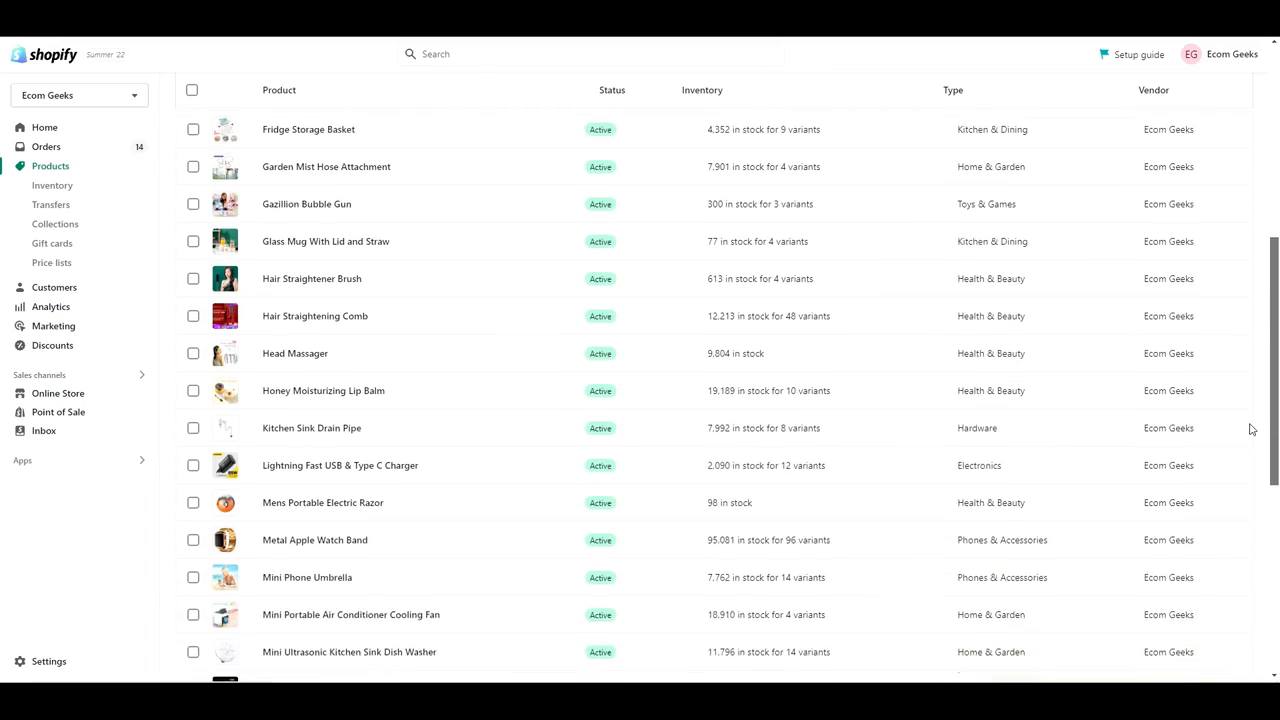
scroll(down, 3)
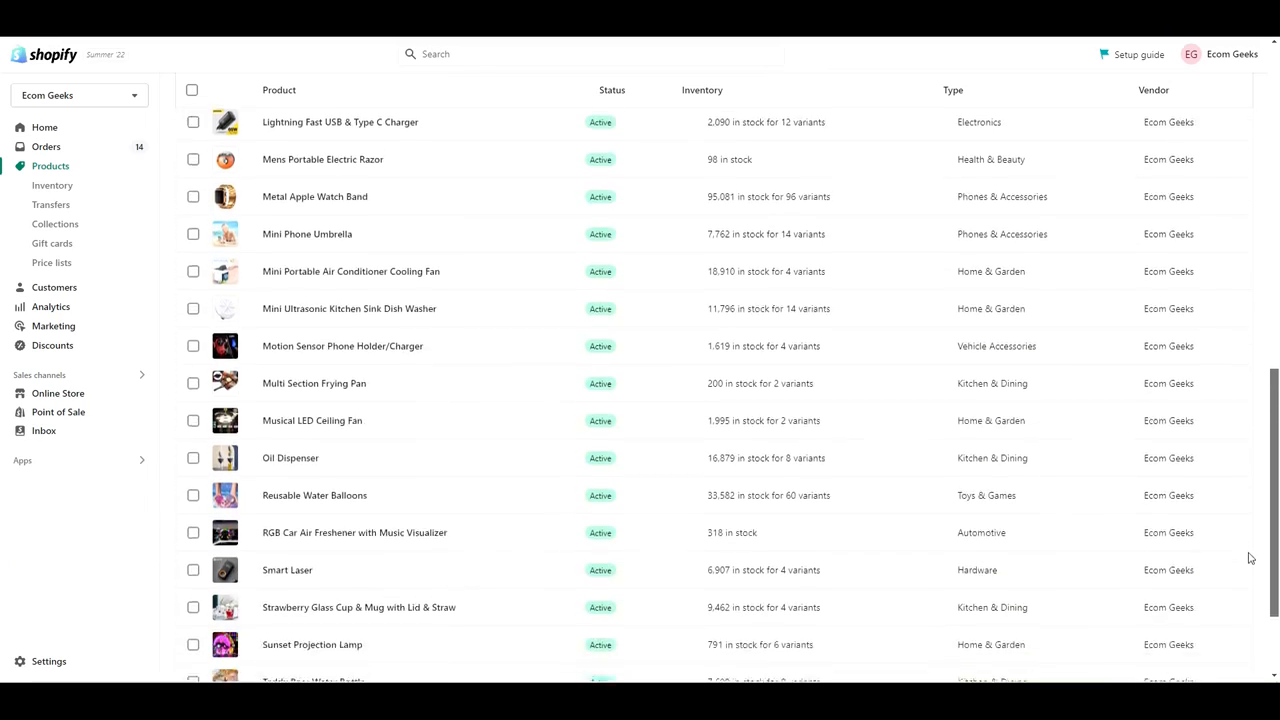
scroll(down, 3)
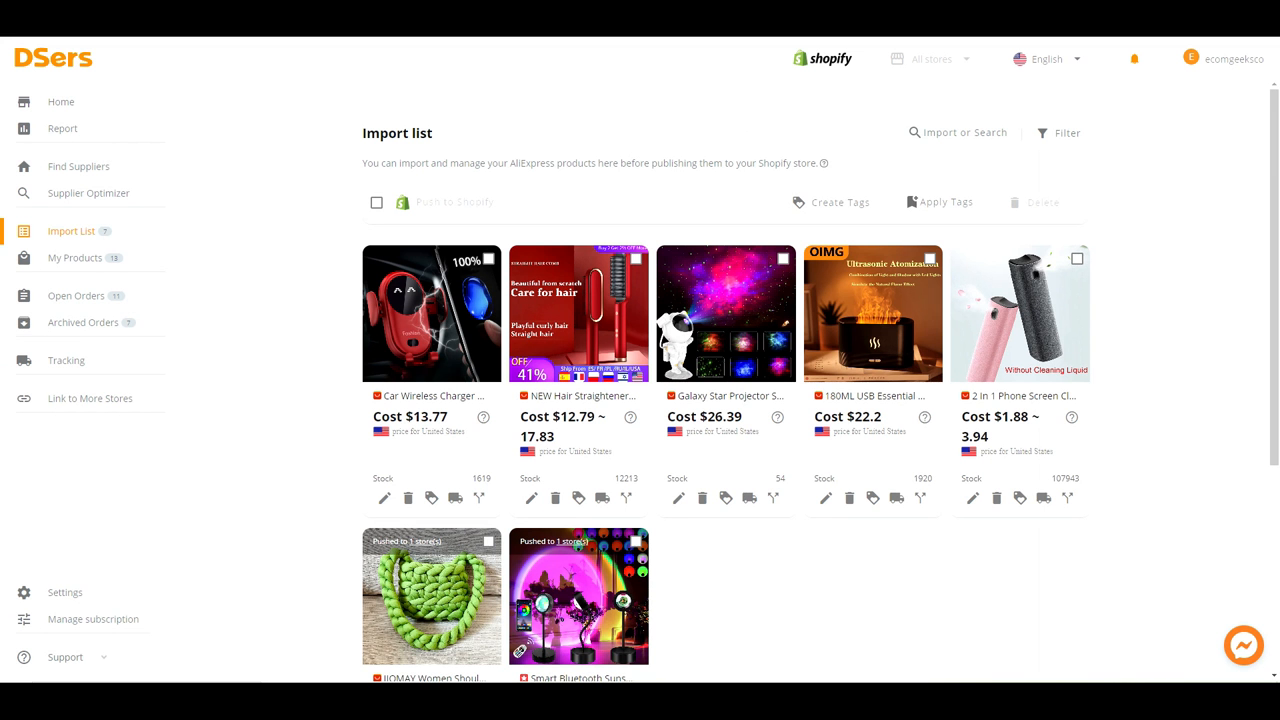
mouse_move(521, 205)
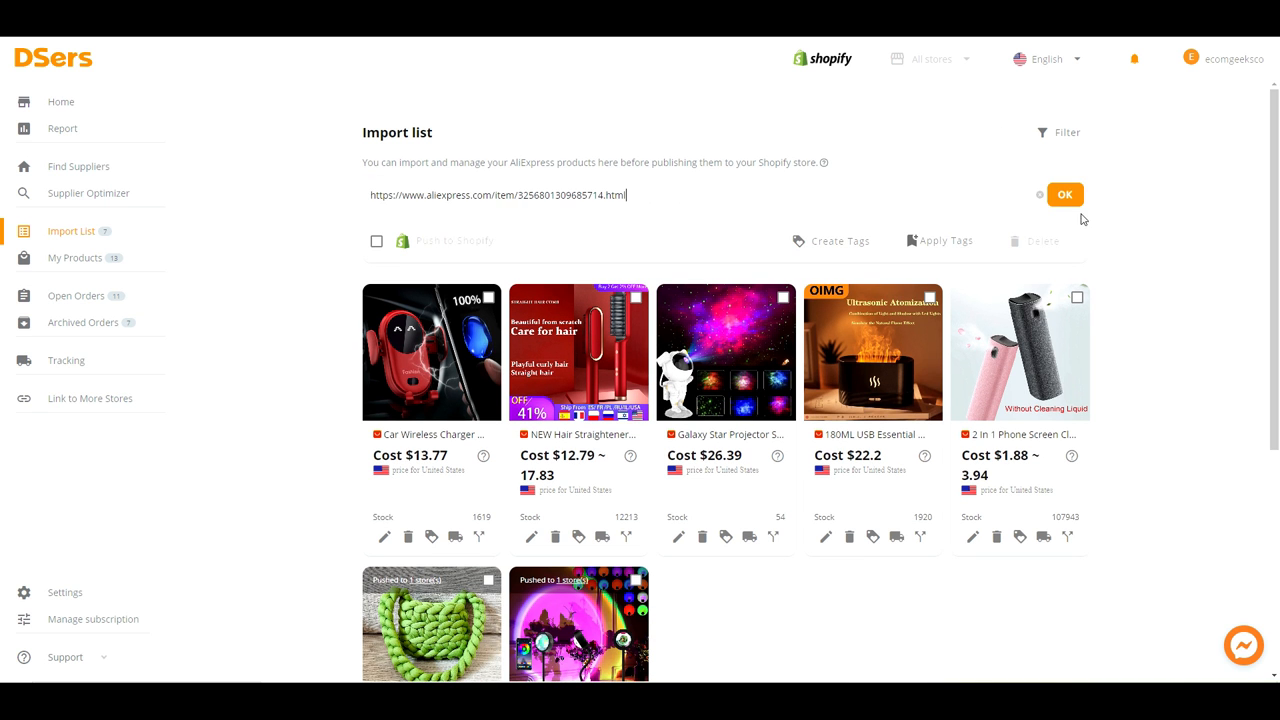
Submit two AliExpress product links for import in DSers
click(1064, 194)
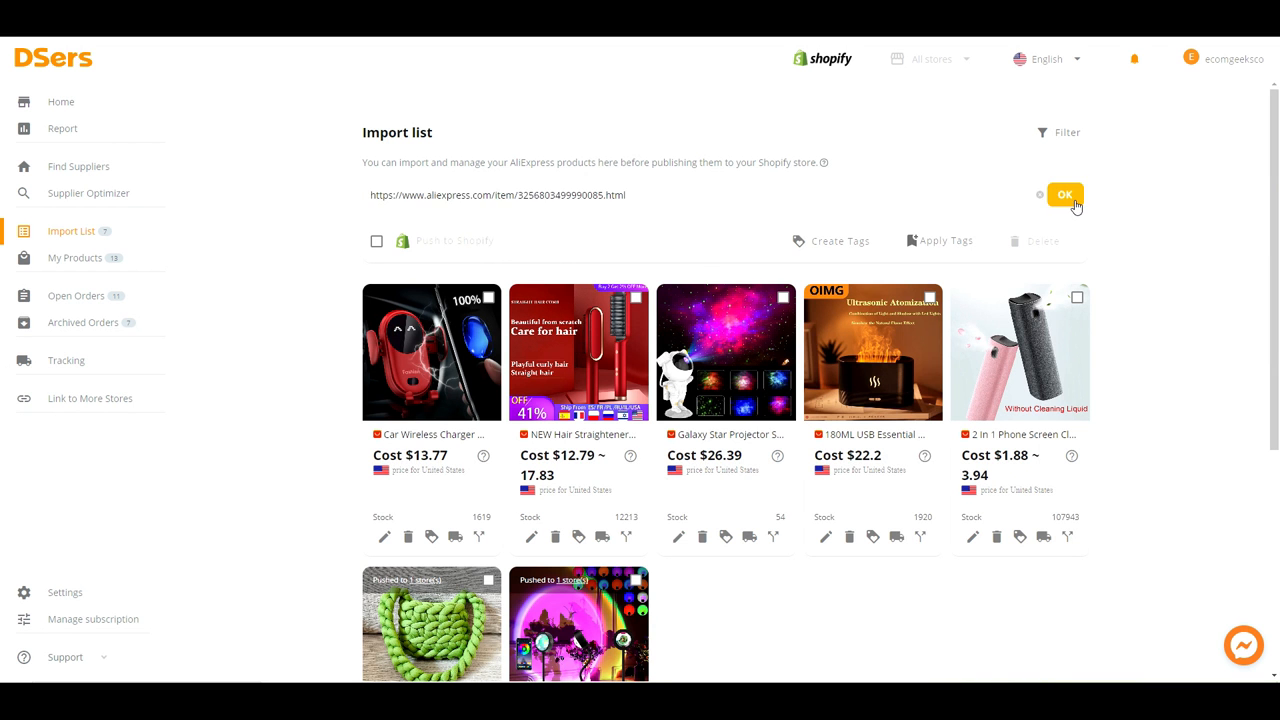
click(1065, 195)
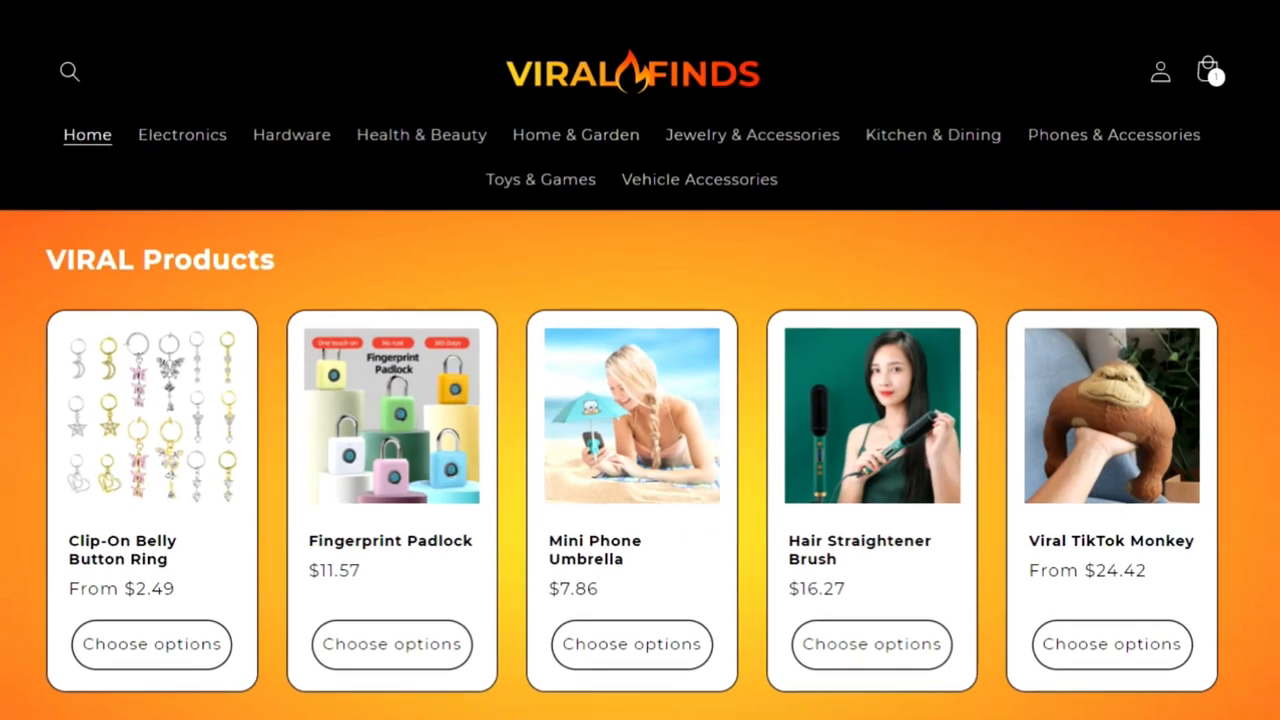
Scroll the BOSSHUI storefront past New Releases down to the Collection List
scroll(down, 3)
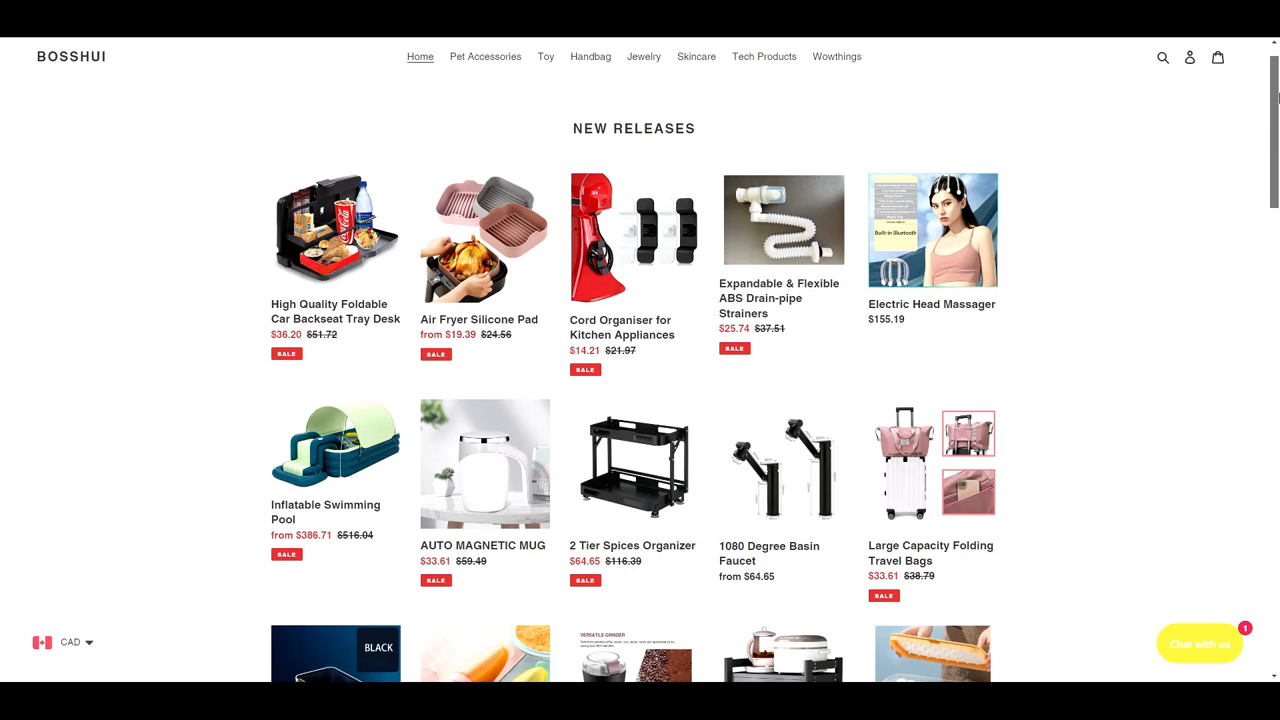
scroll(down, 3)
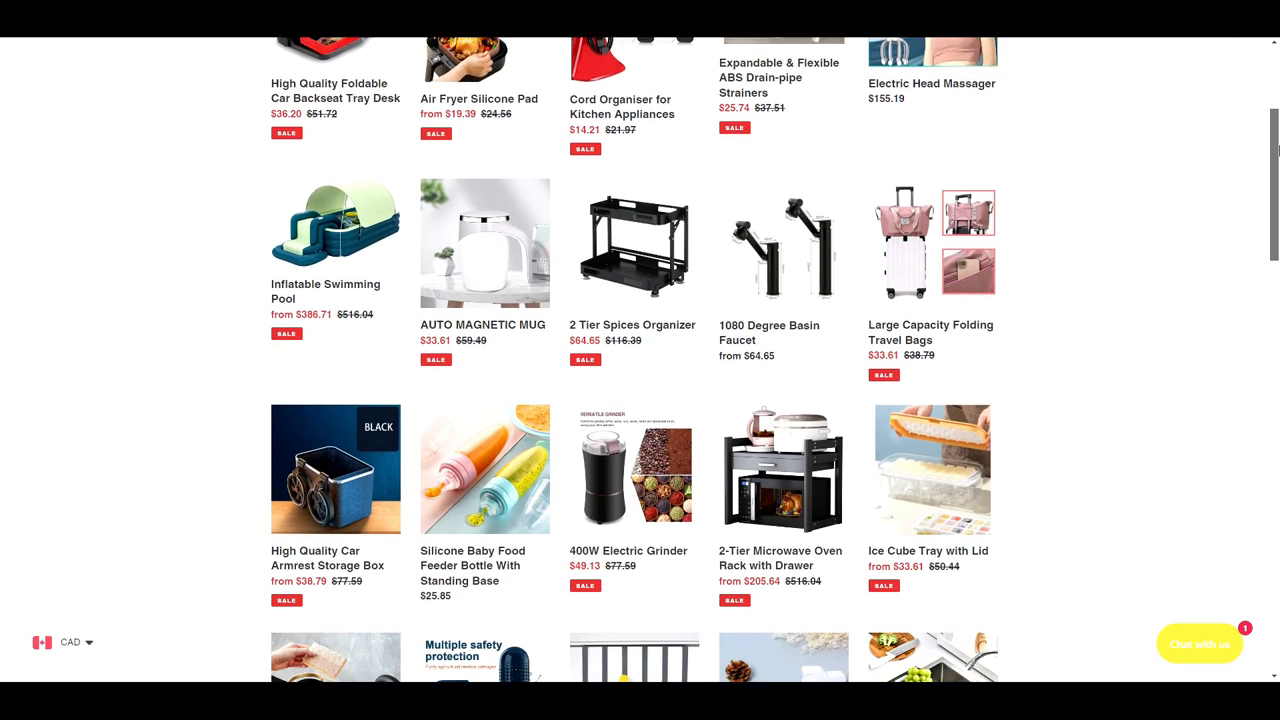
scroll(down, 3)
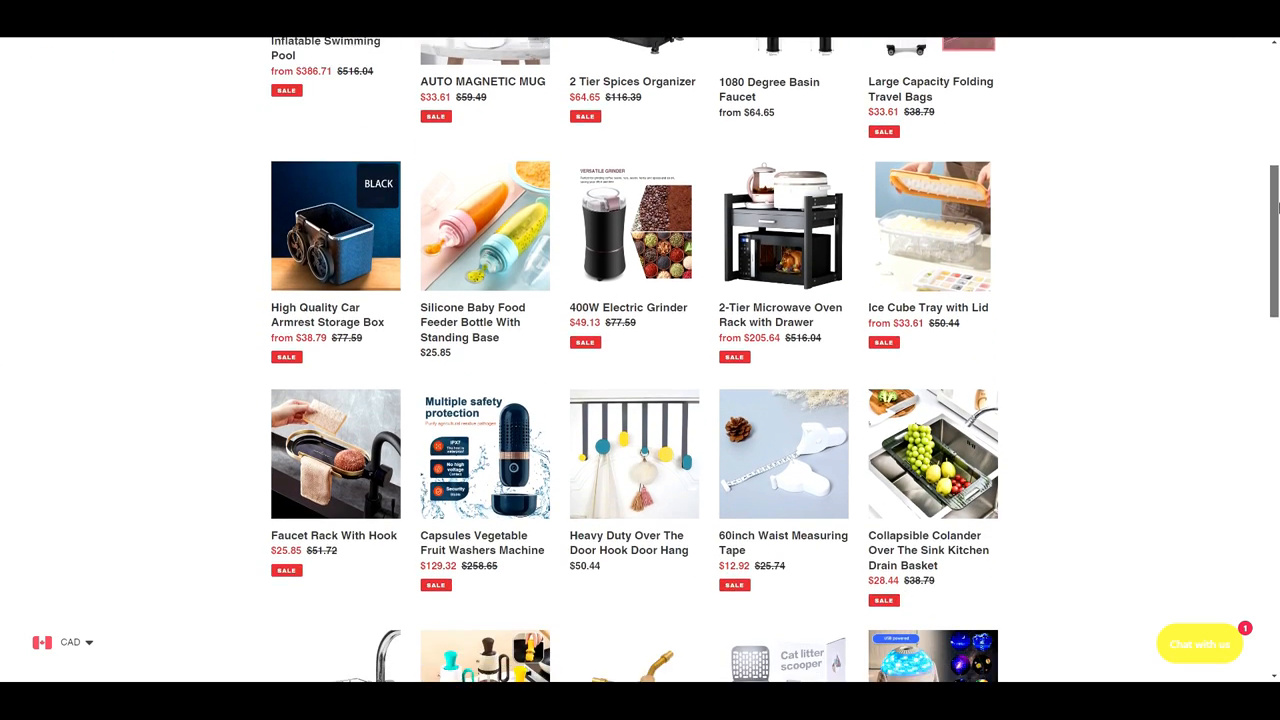
scroll(down, 3)
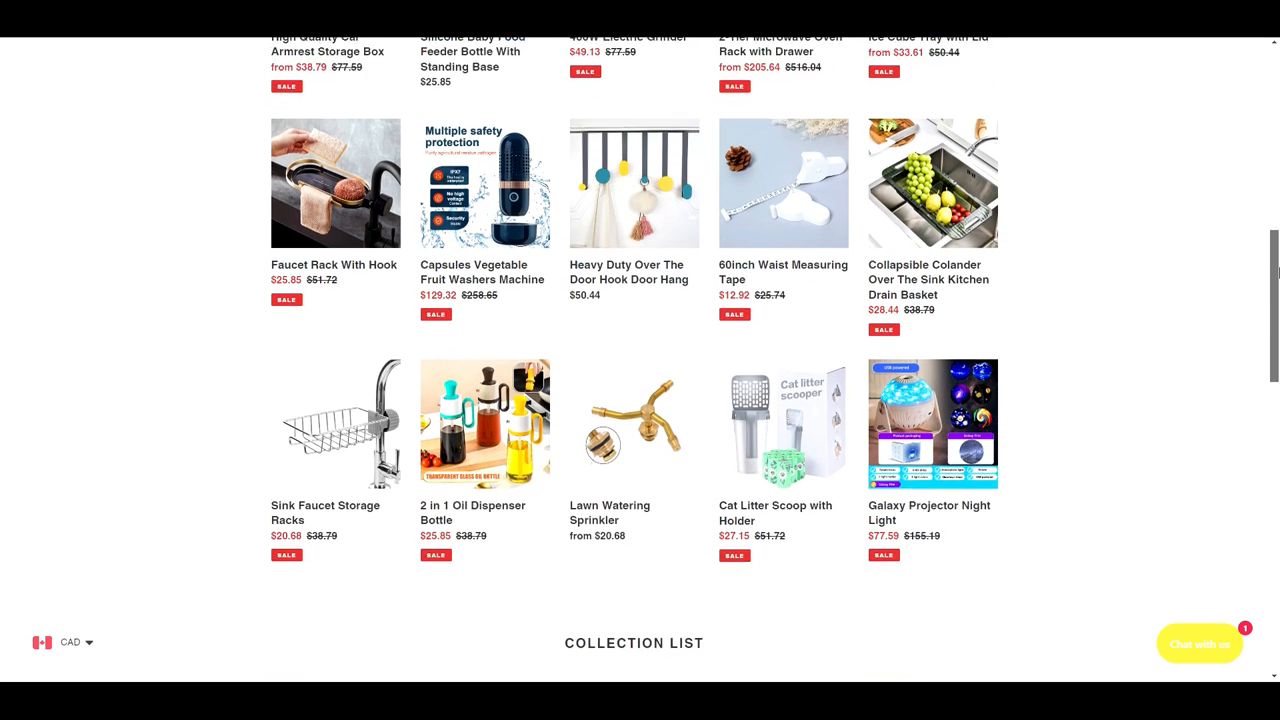
scroll(down, 3)
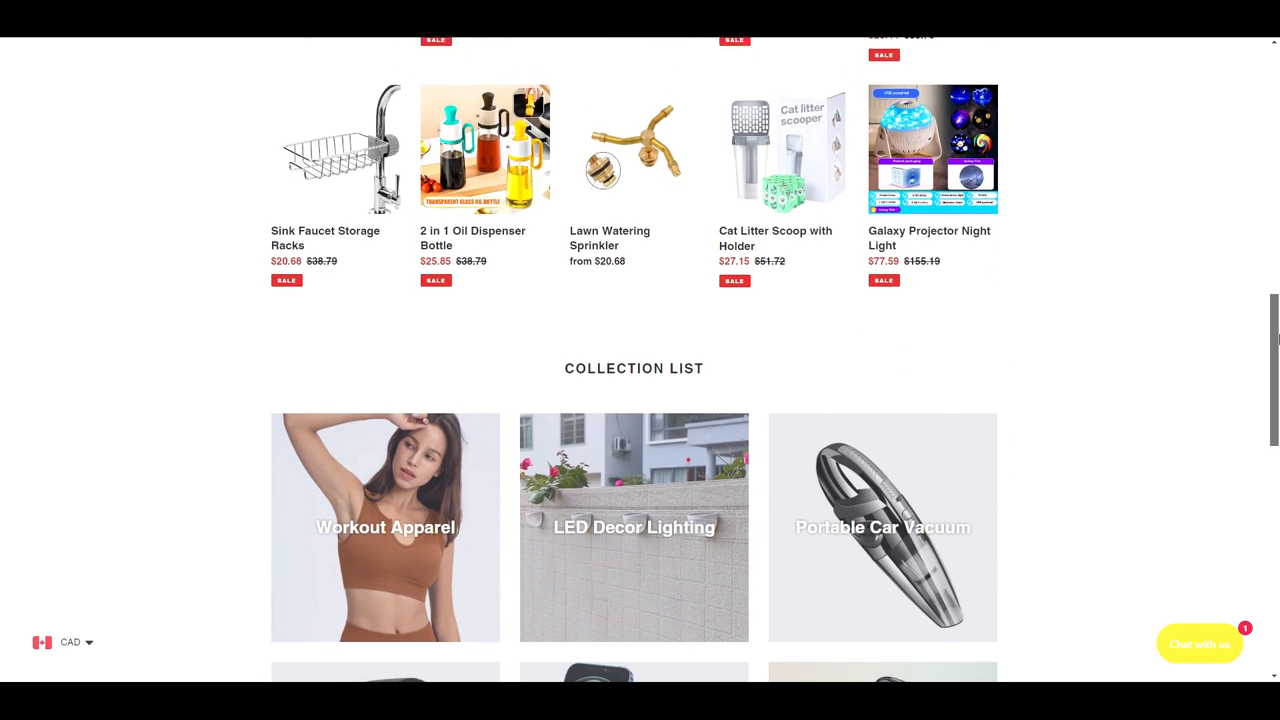
scroll(down, 3)
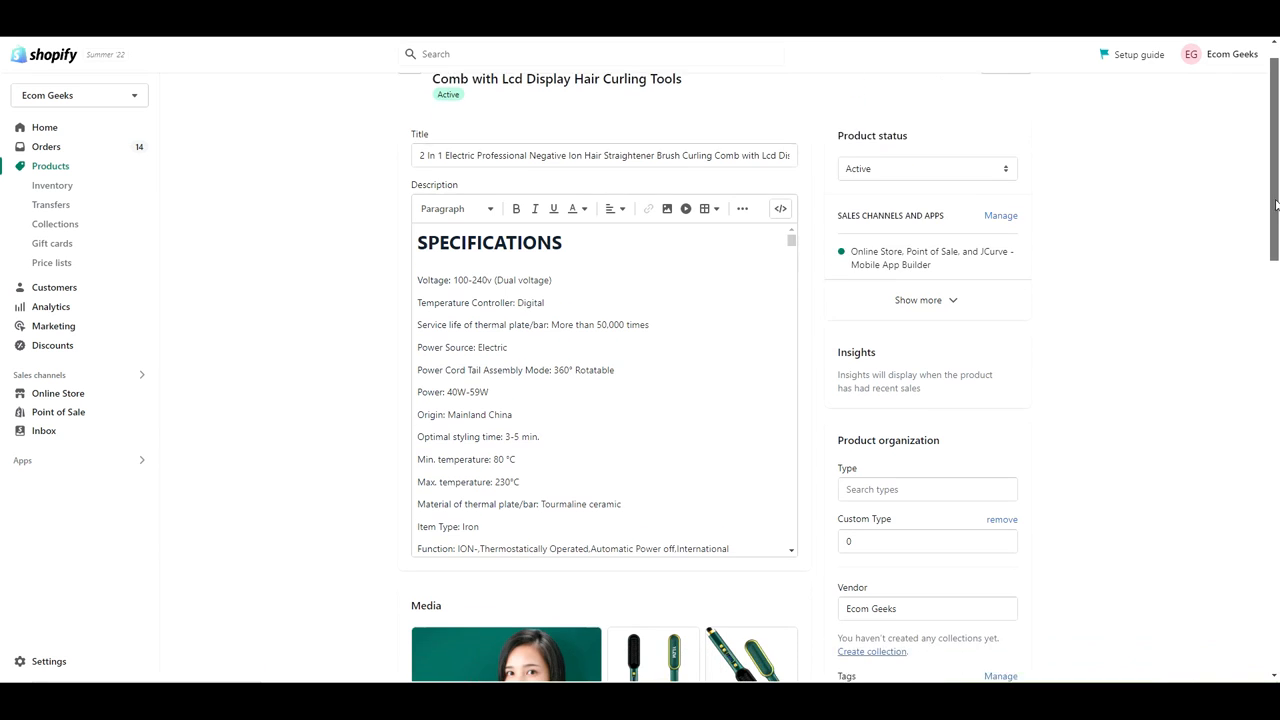
Show the Type category suggestions in the hair straightener brush's Product organization
scroll(down, 3)
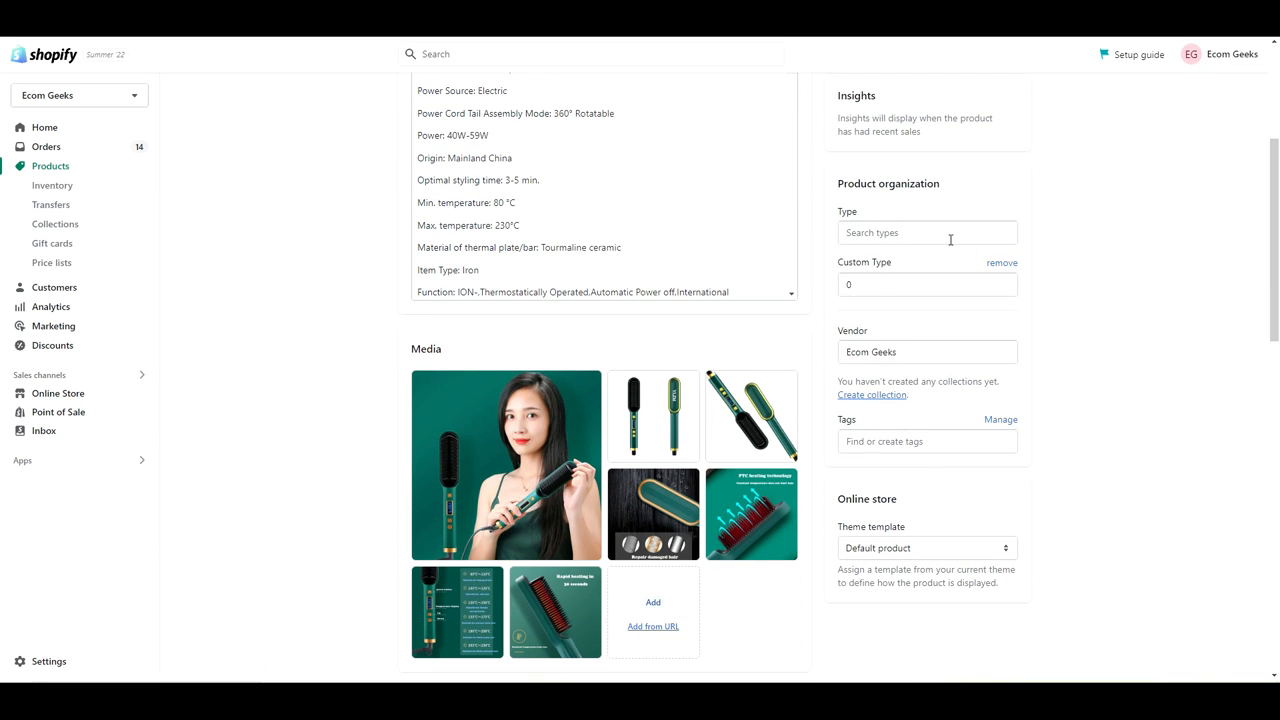
click(926, 232)
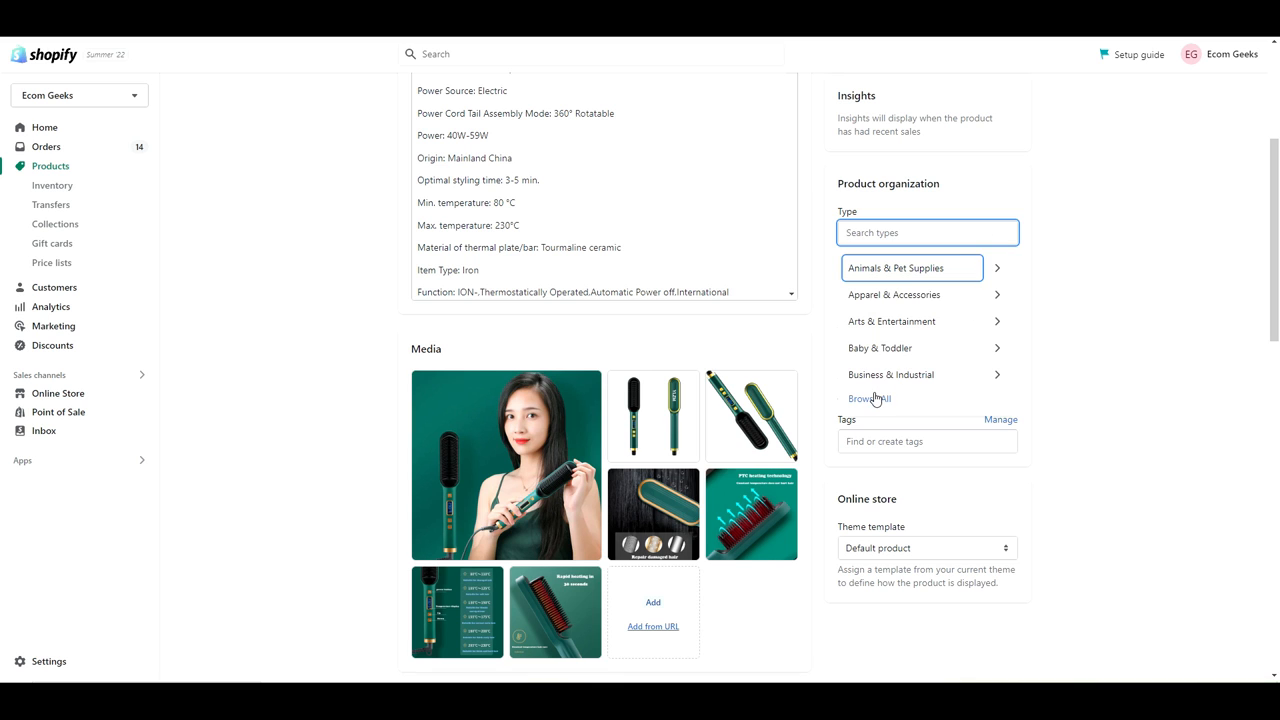
click(869, 398)
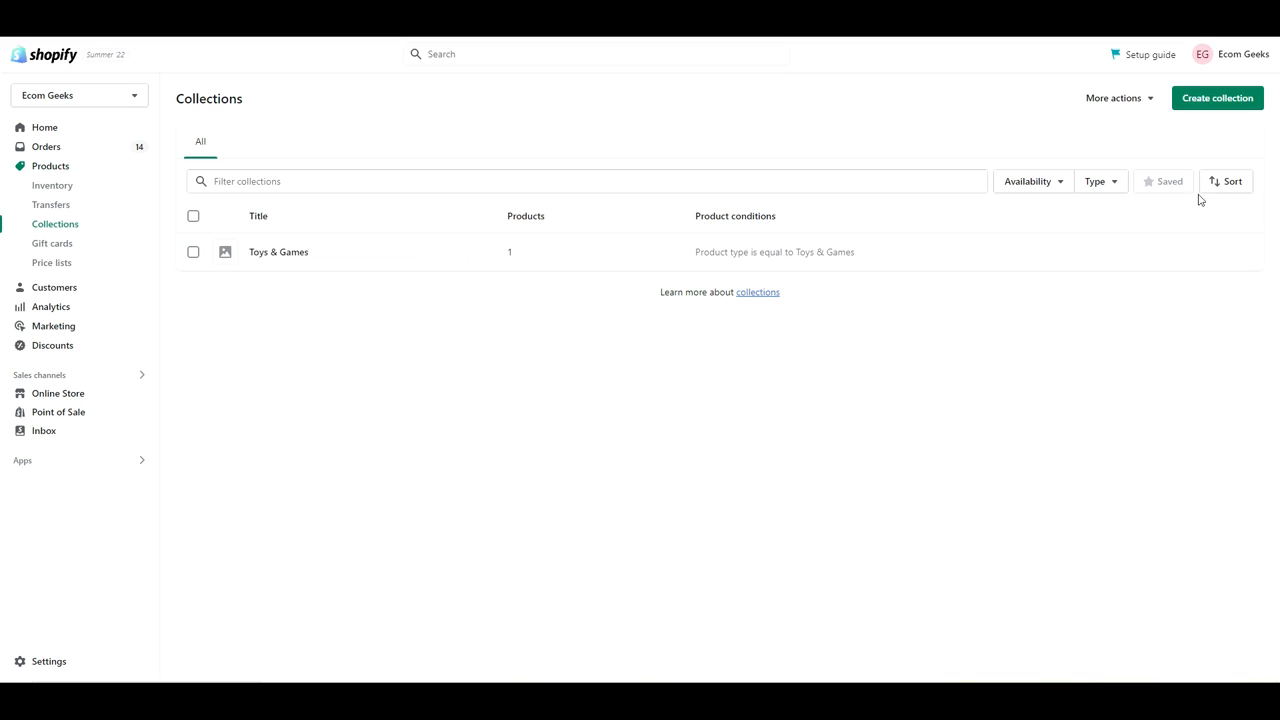
Create and save a 'Health & Beauty' collection with condition Product type equals Health & Beauty
click(1216, 97)
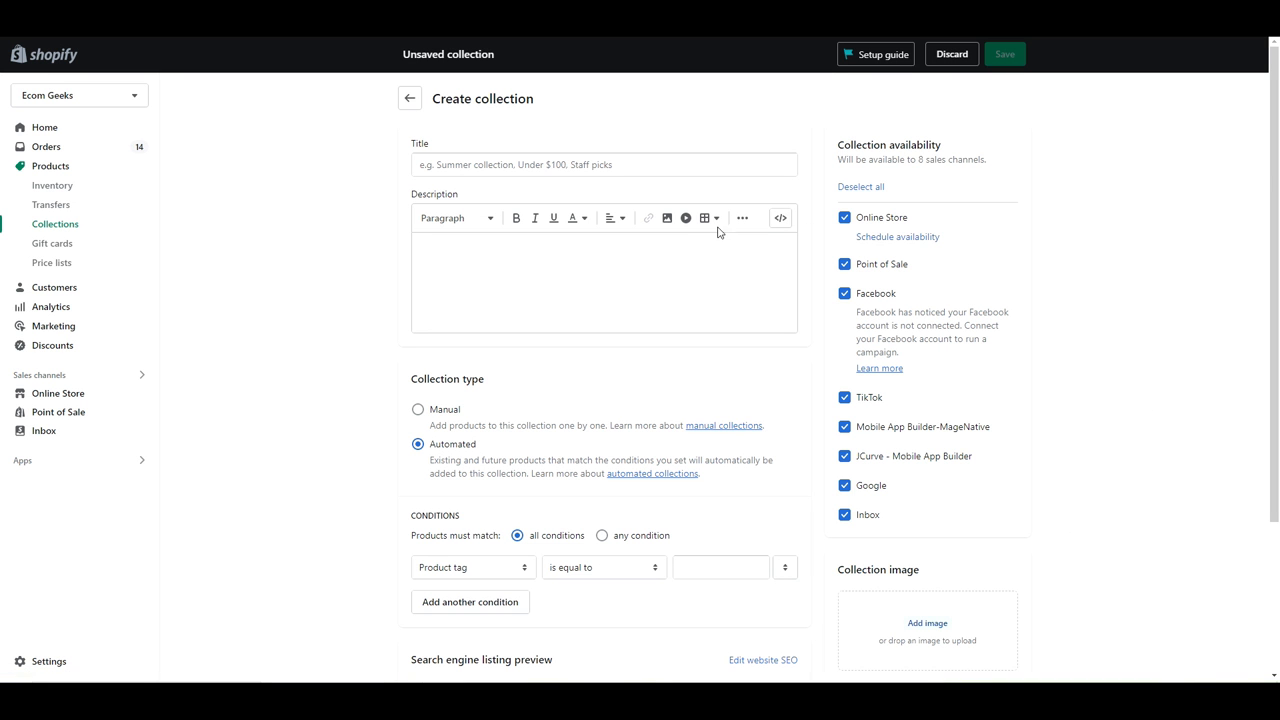
text(Health & Beauty)
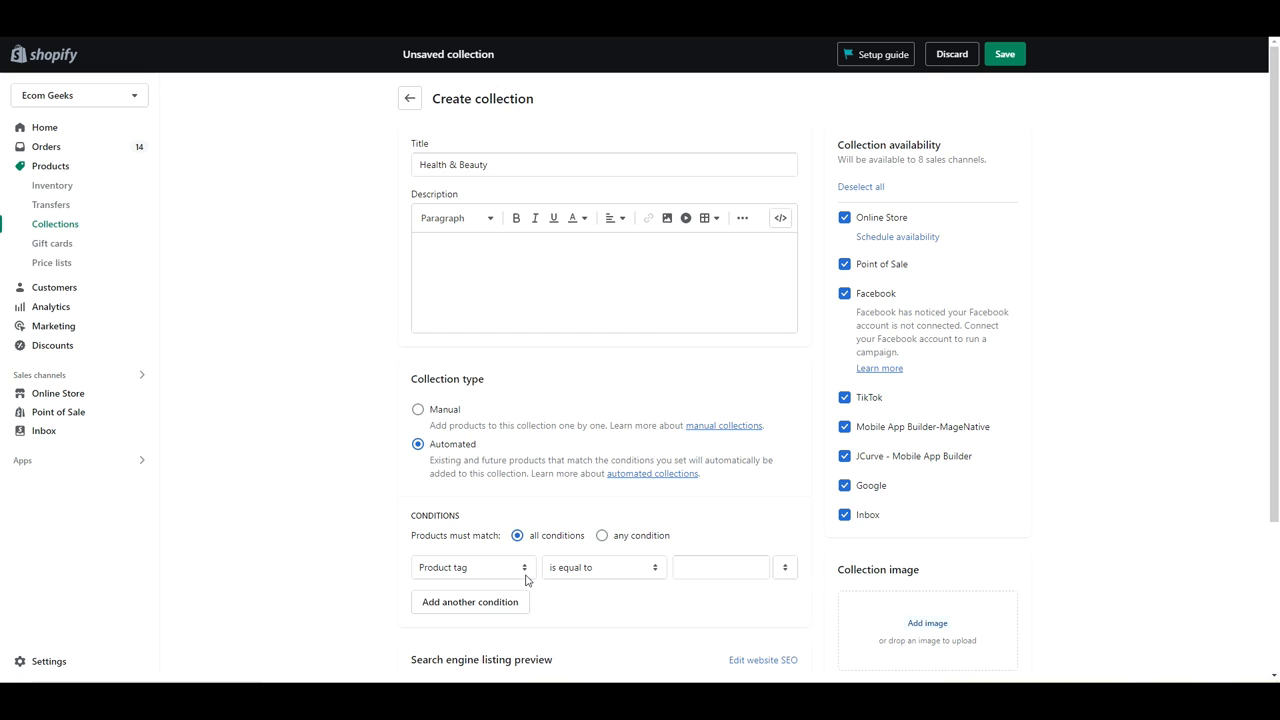
click(470, 567)
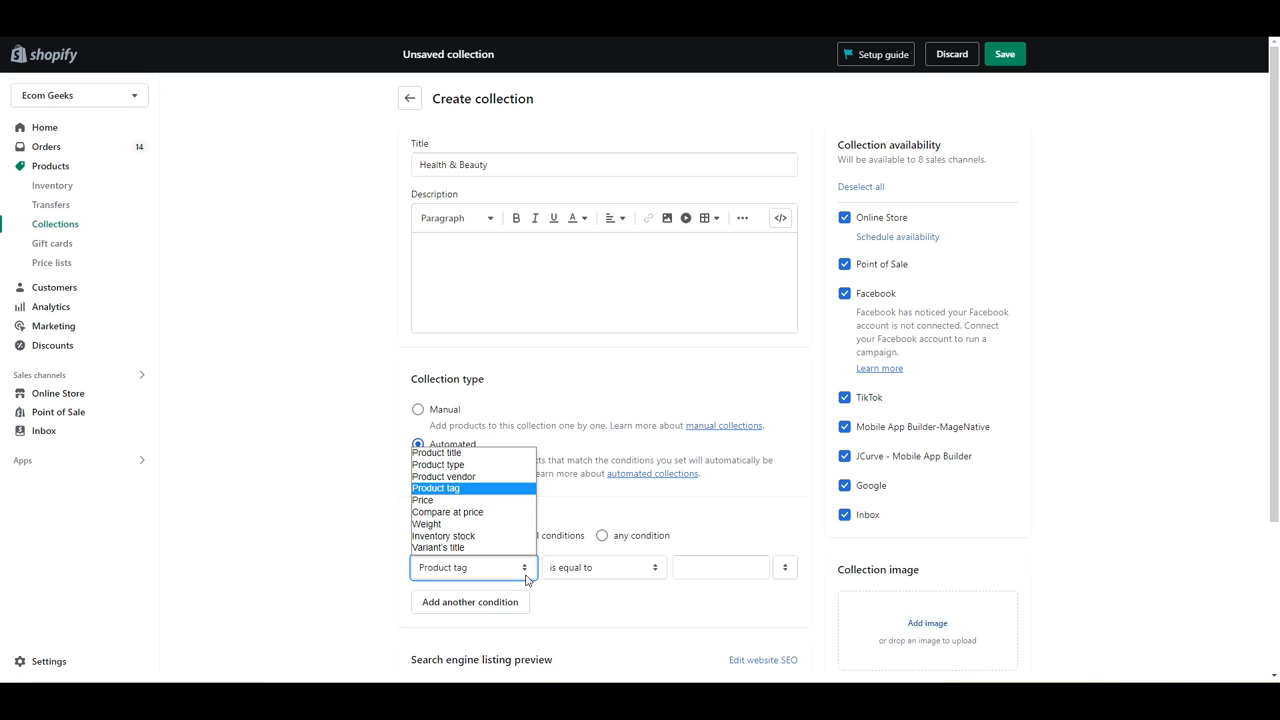
mouse_move(473, 465)
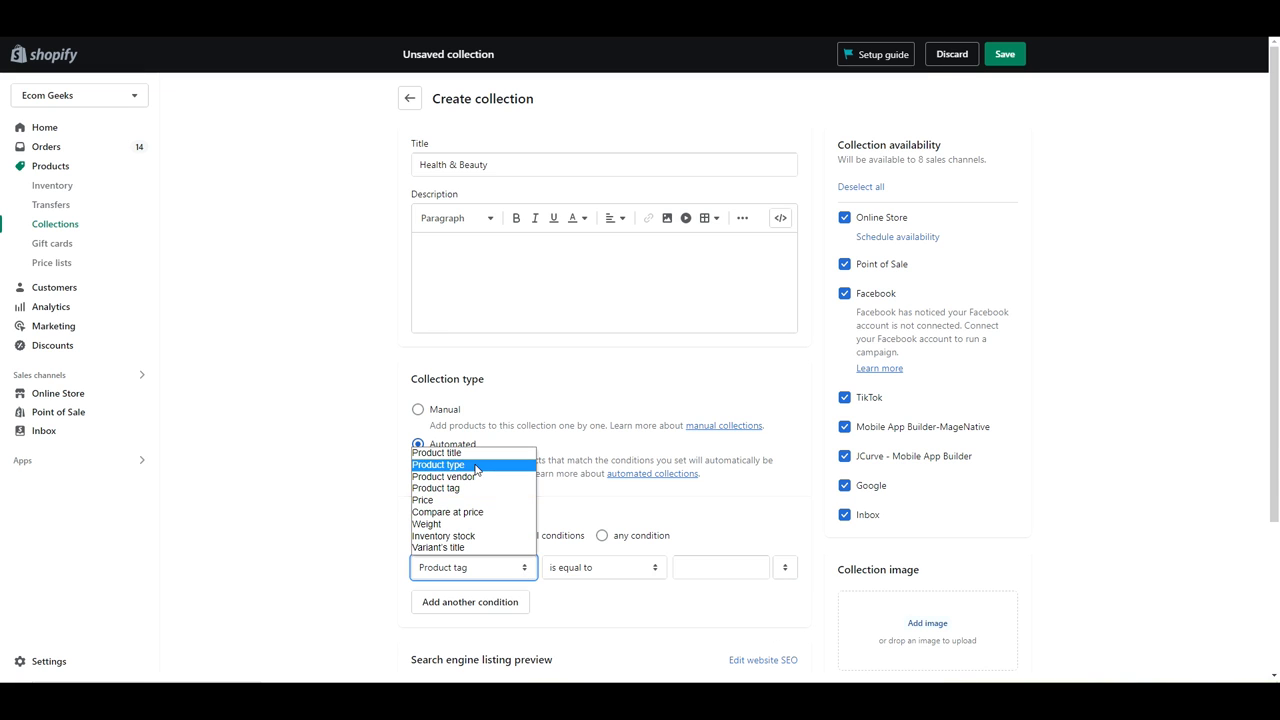
click(438, 464)
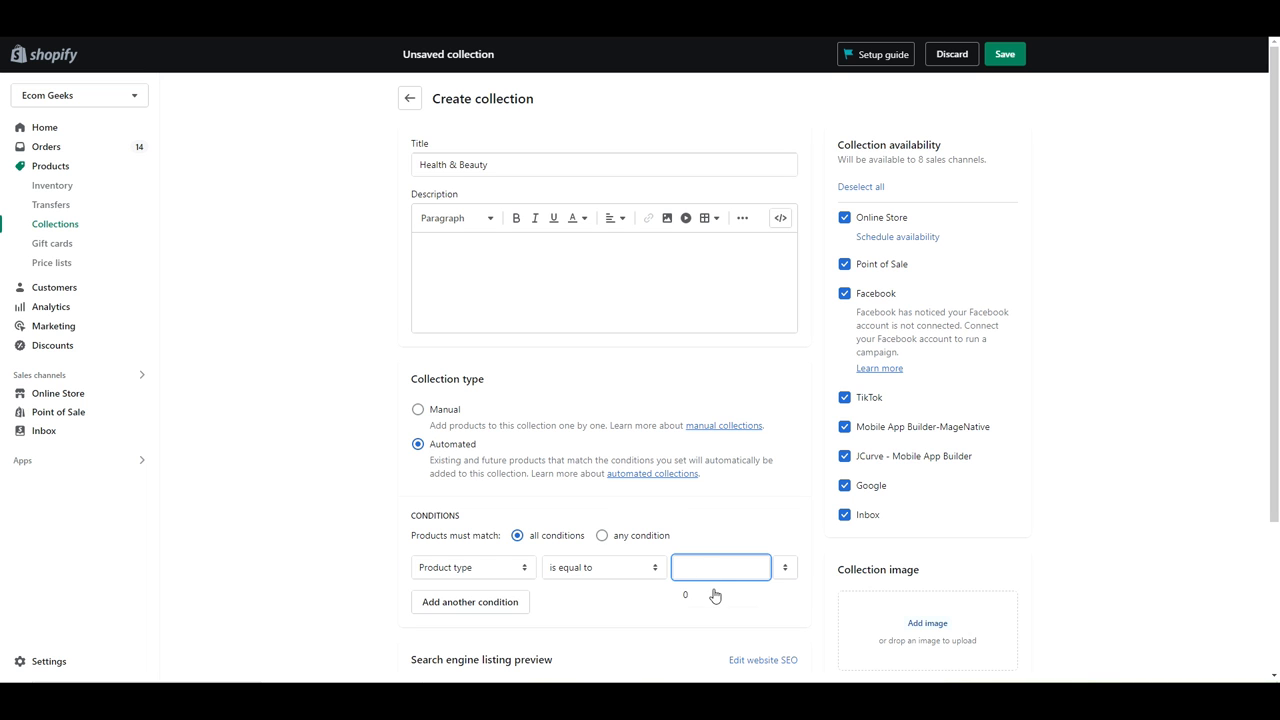
click(1004, 54)
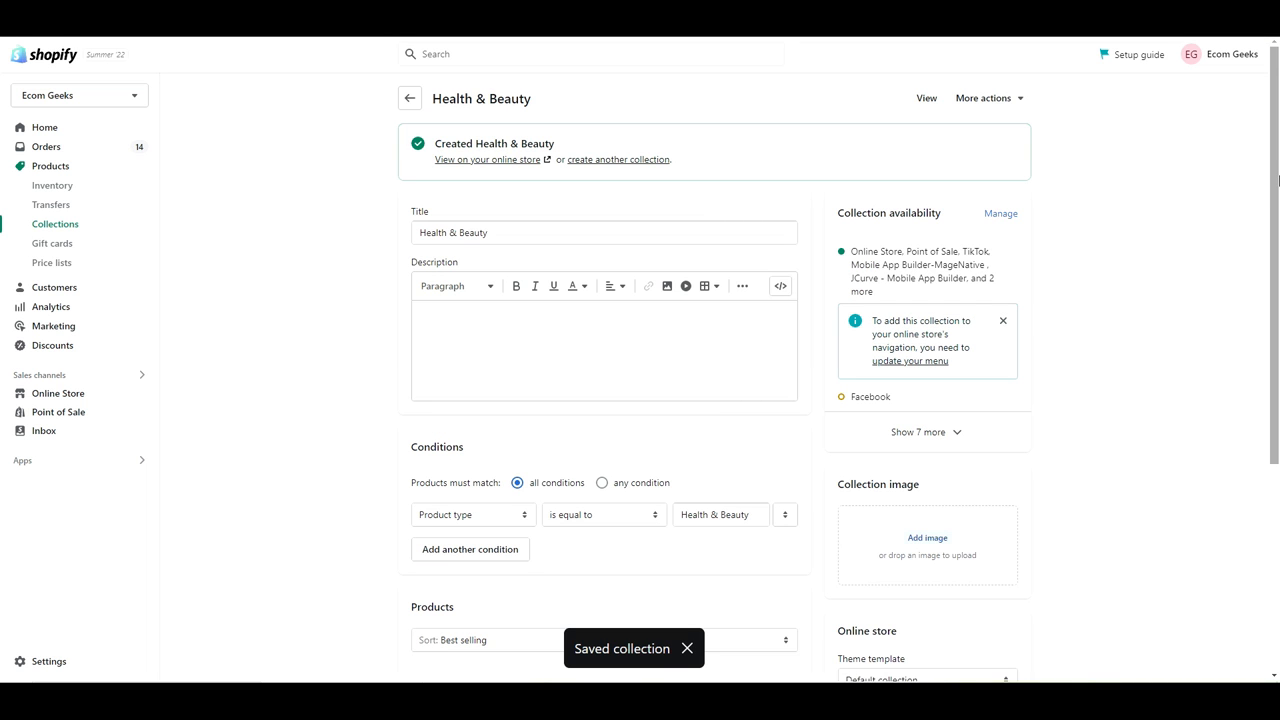
Type 'Health & Beauty' into the hair straightener's Tags field
scroll(down, 3)
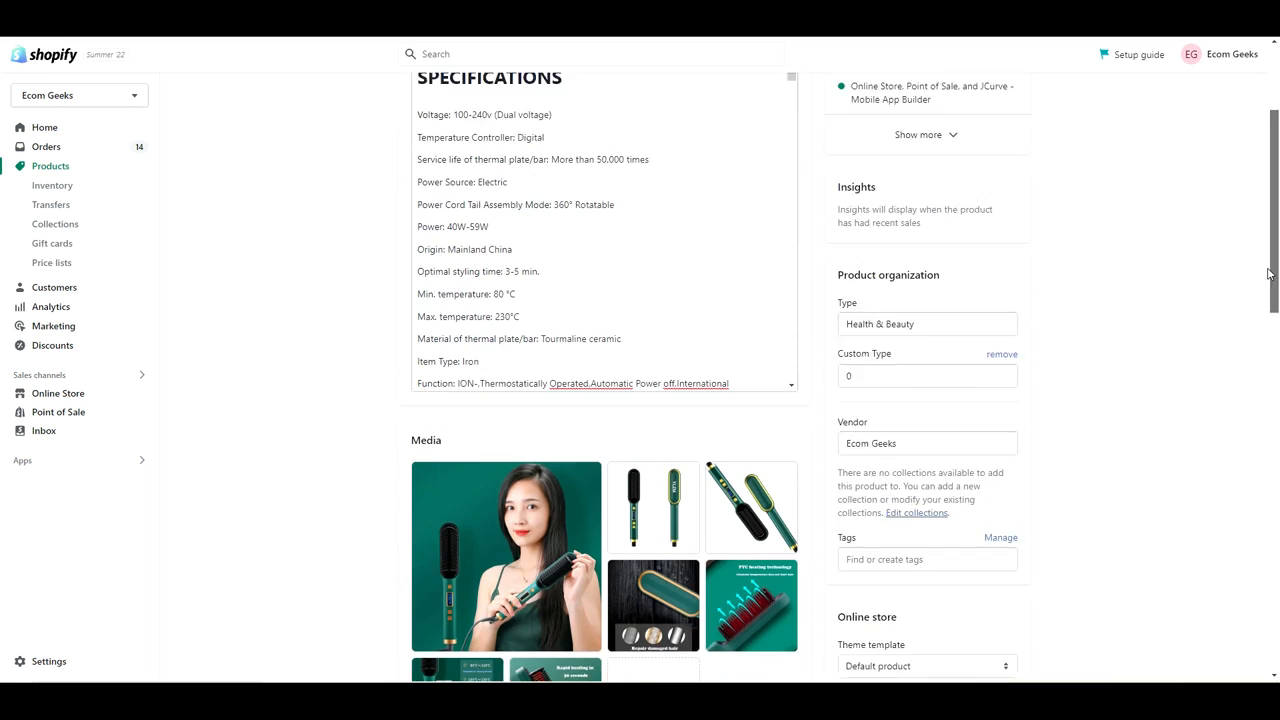
text(Health & Beauty)
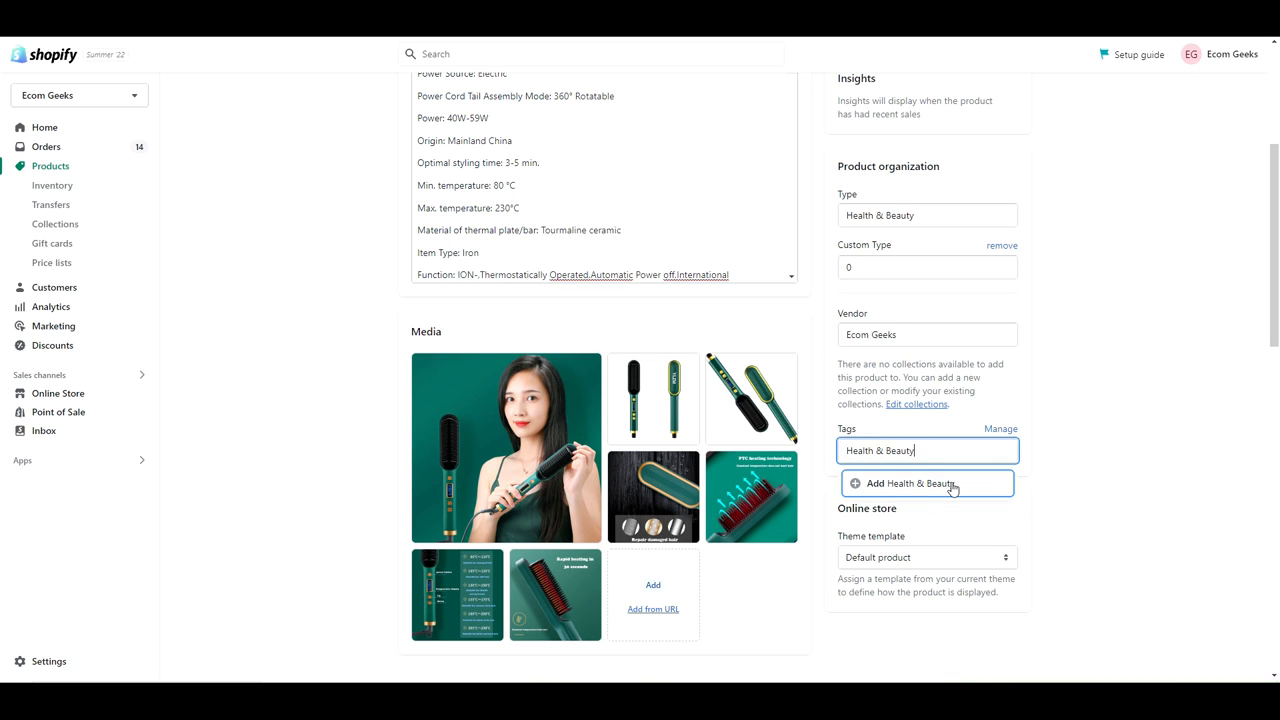
Add the Health & Beauty tag and save the collection condition as Product tag equals Health & Beauty
click(906, 483)
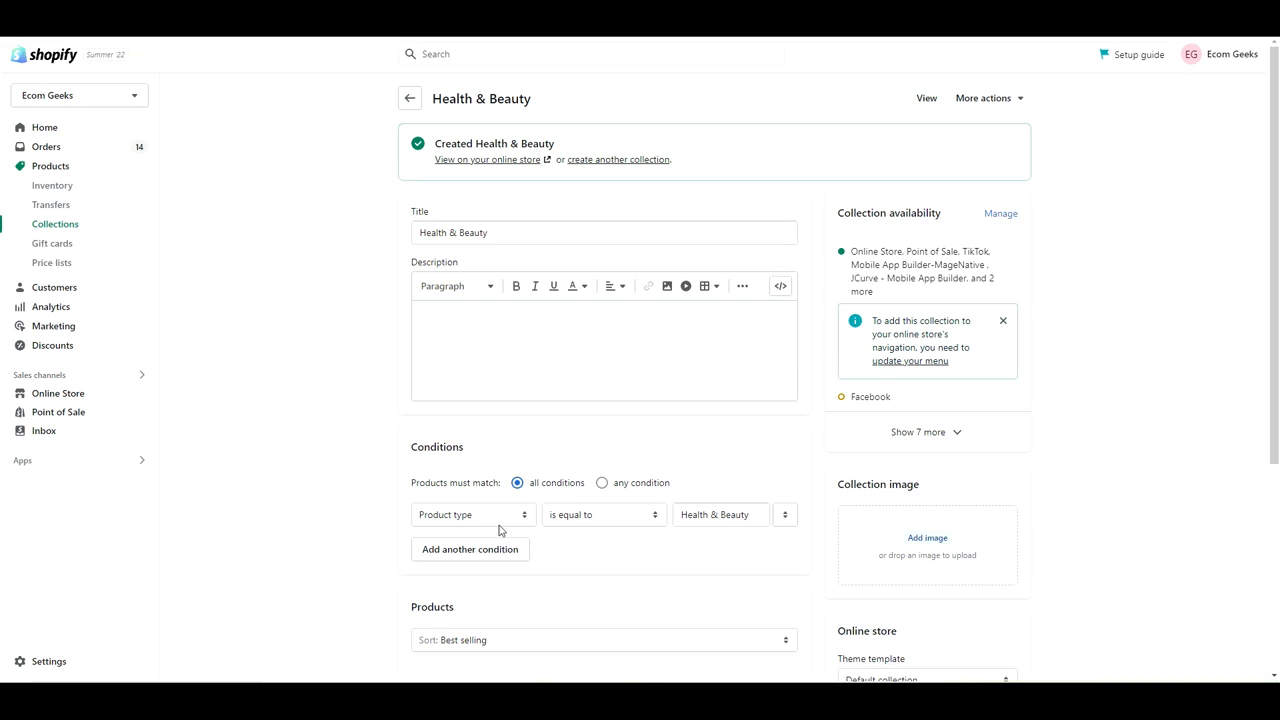
click(472, 514)
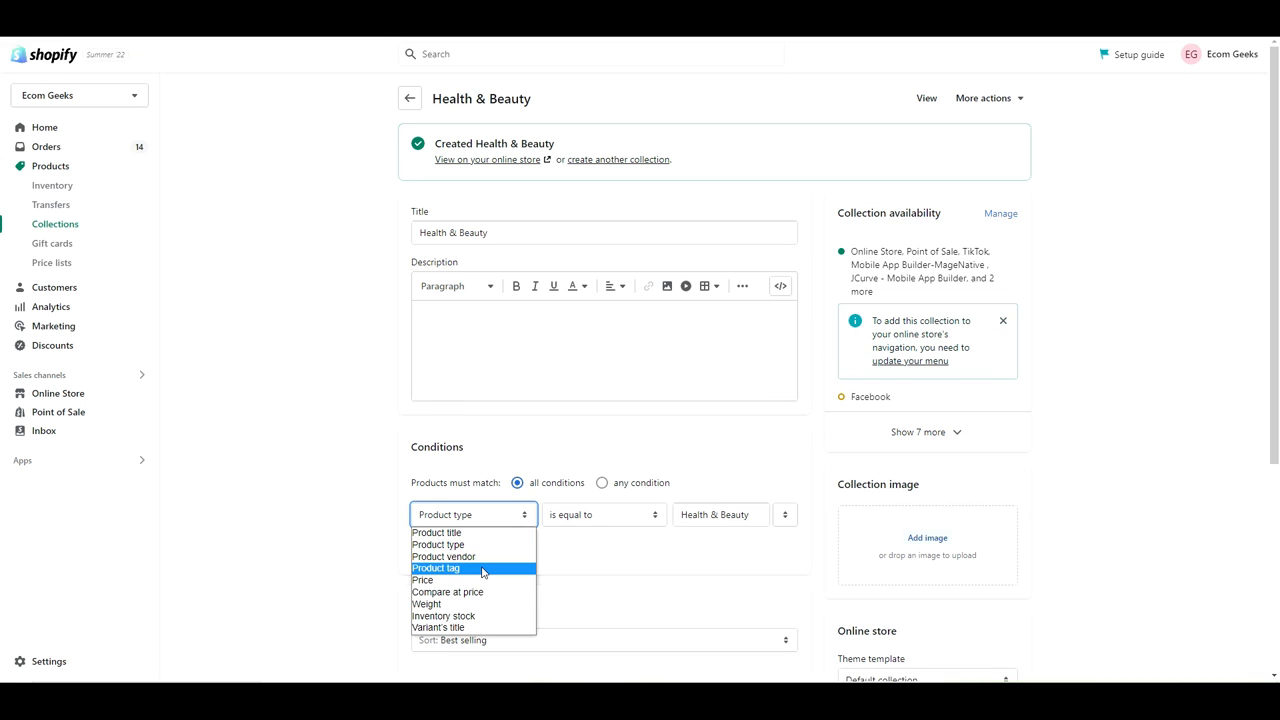
click(435, 568)
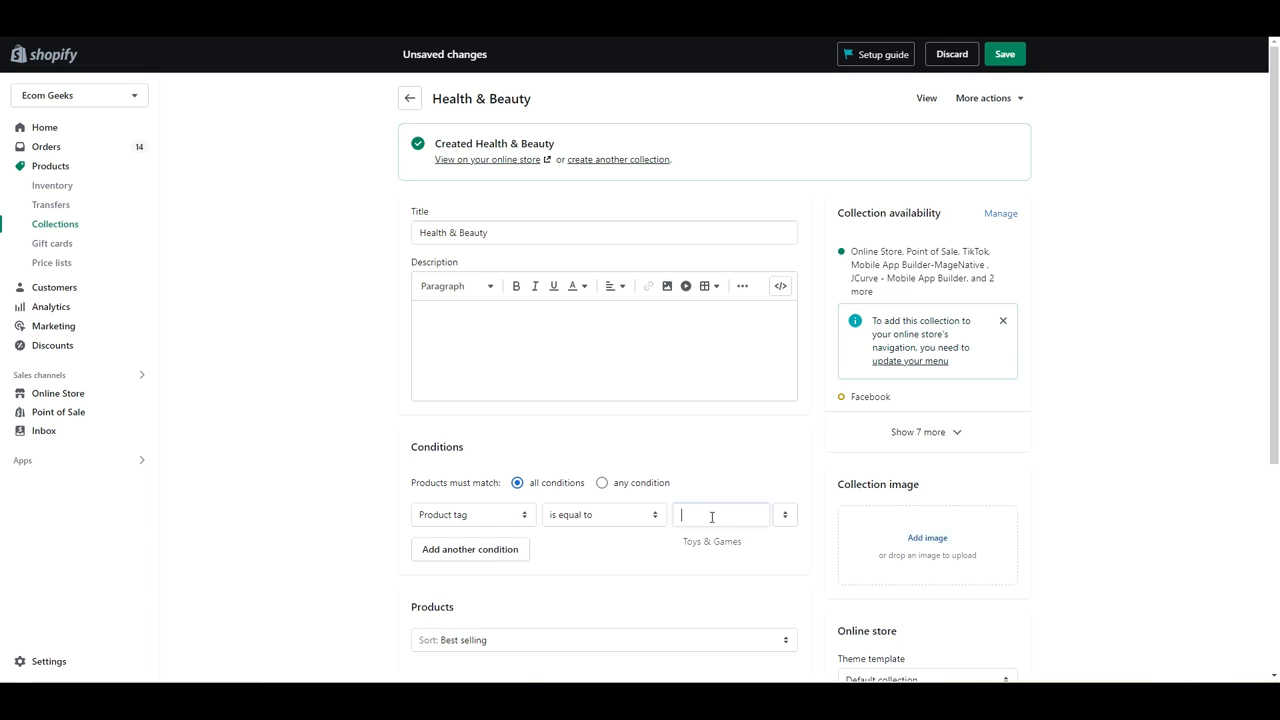
text(Health & Beauty)
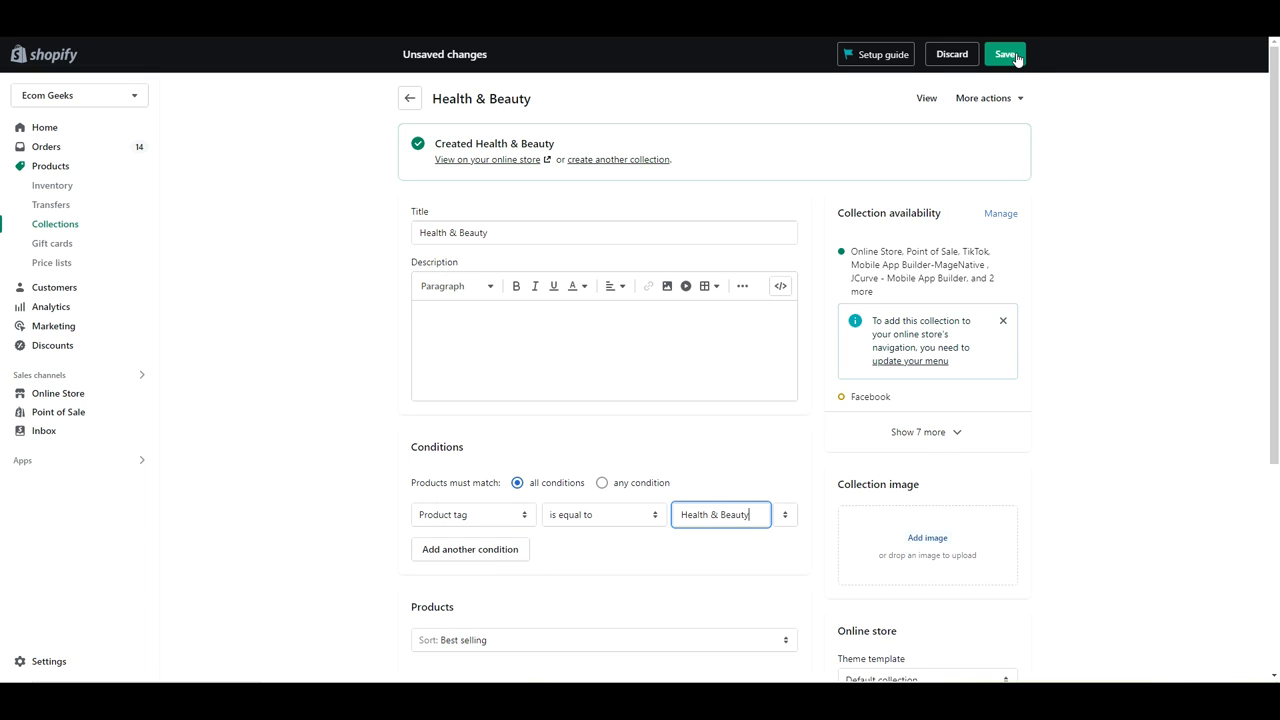
click(1005, 54)
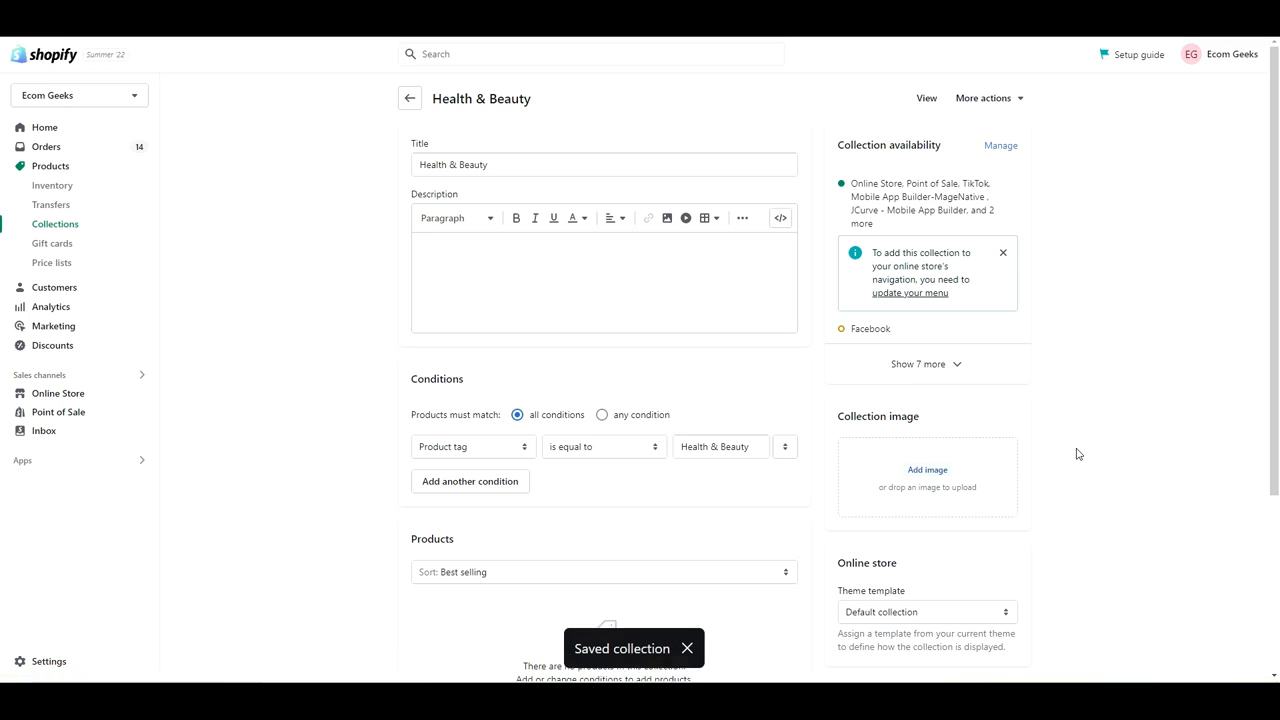
Check the hair straightener in the collection's products, then return to the admin home
scroll(down, 3)
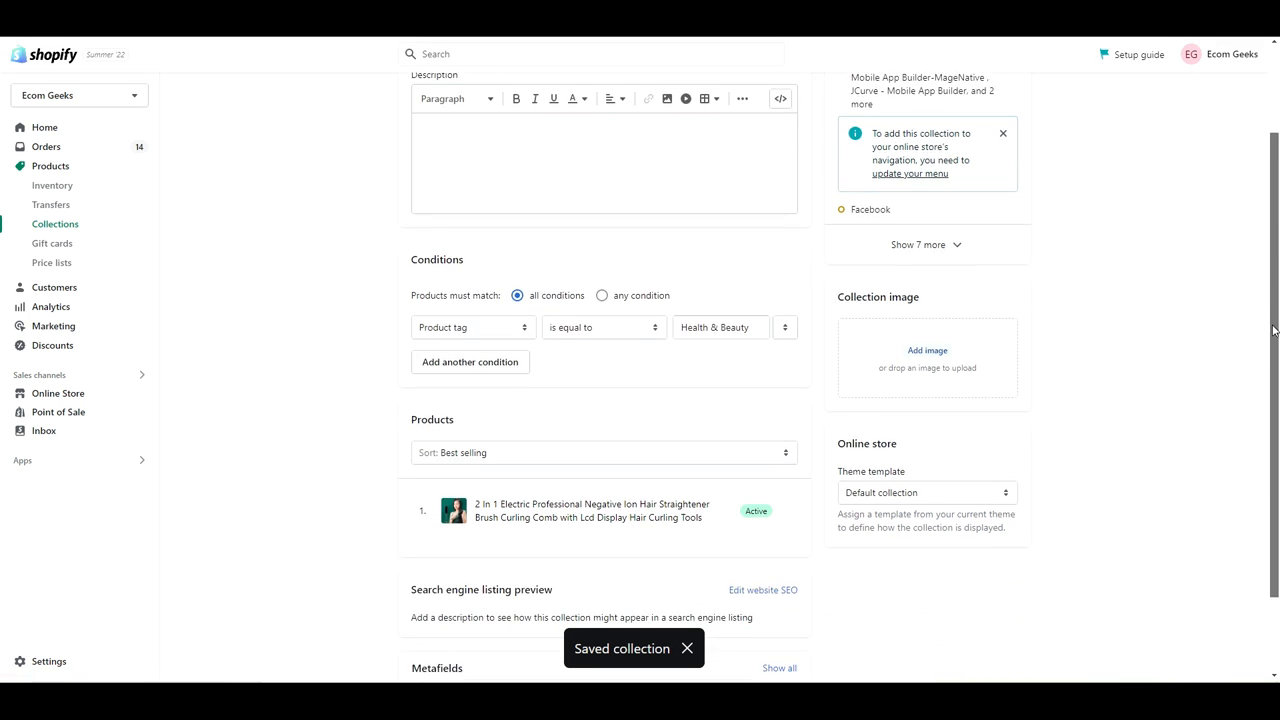
scroll(down, 3)
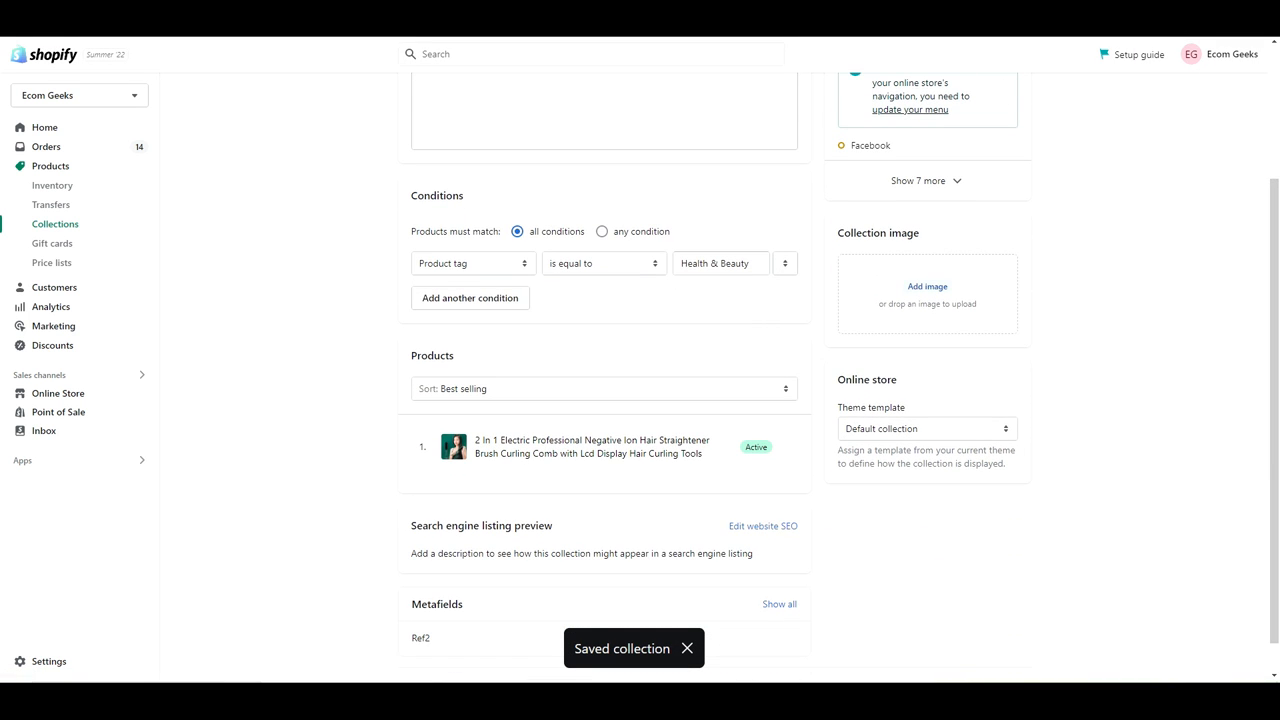
click(687, 648)
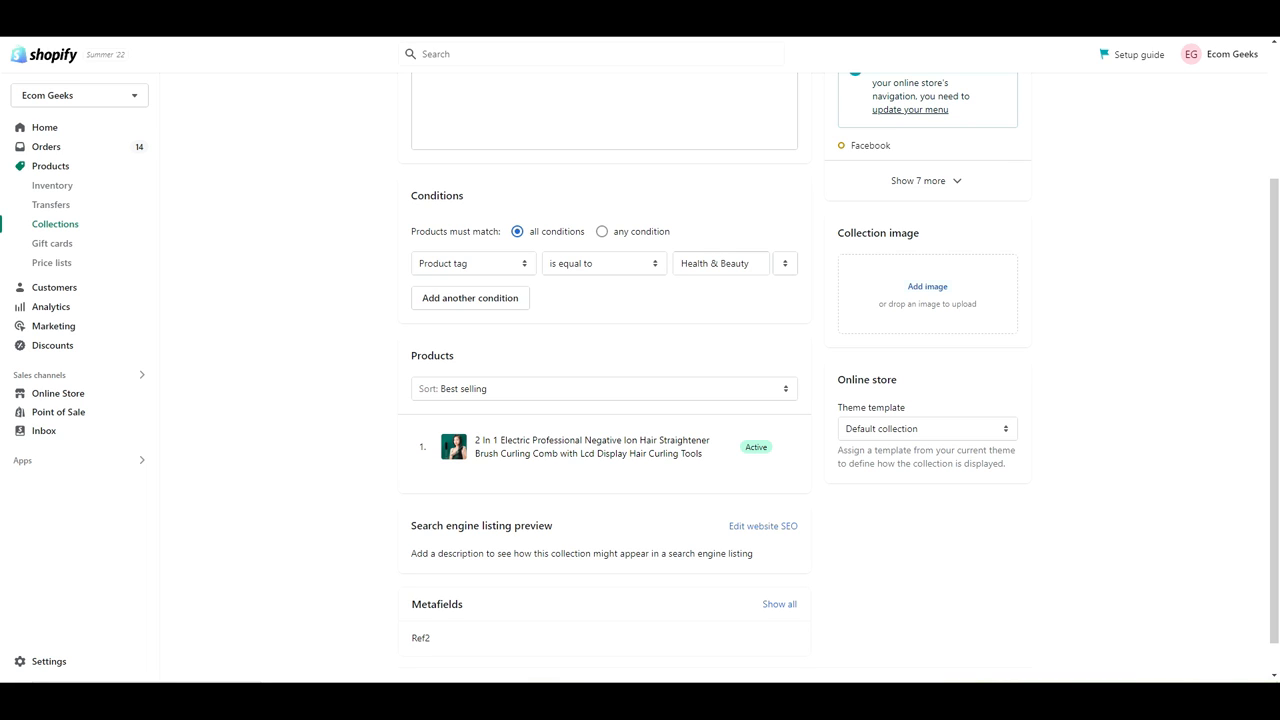
click(44, 127)
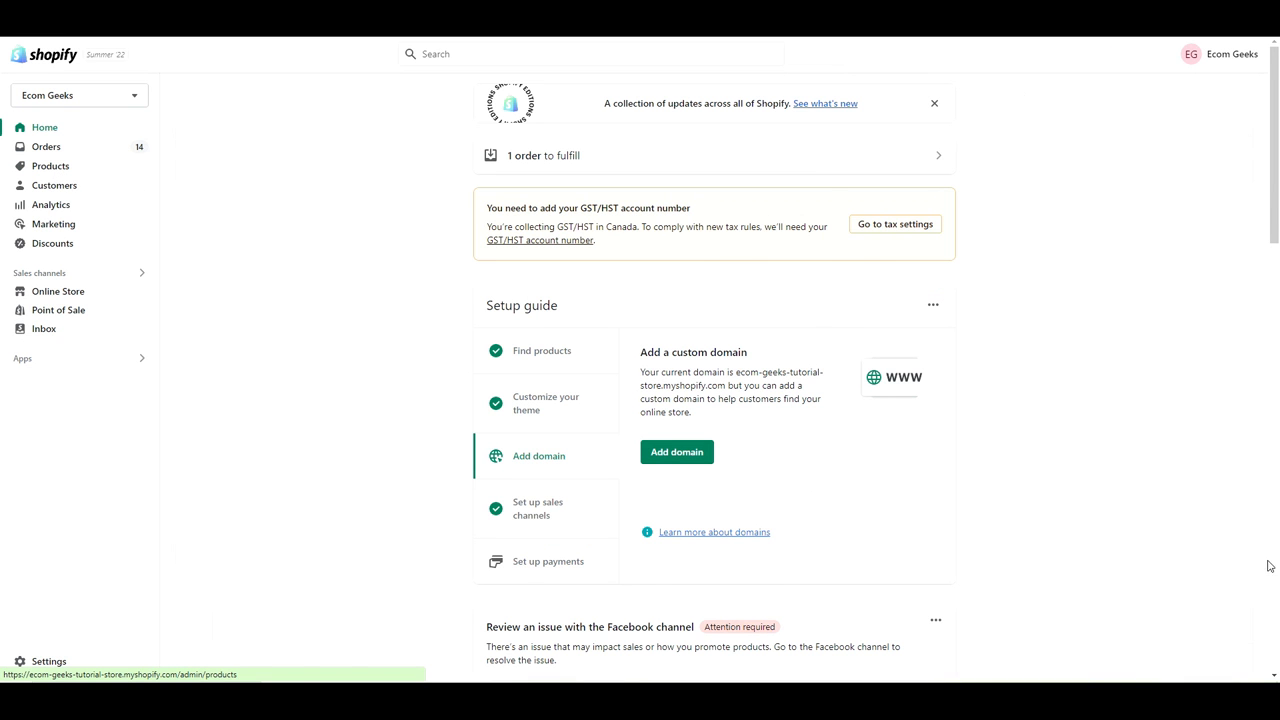
Scroll through all products in the Shopify Products list
click(50, 166)
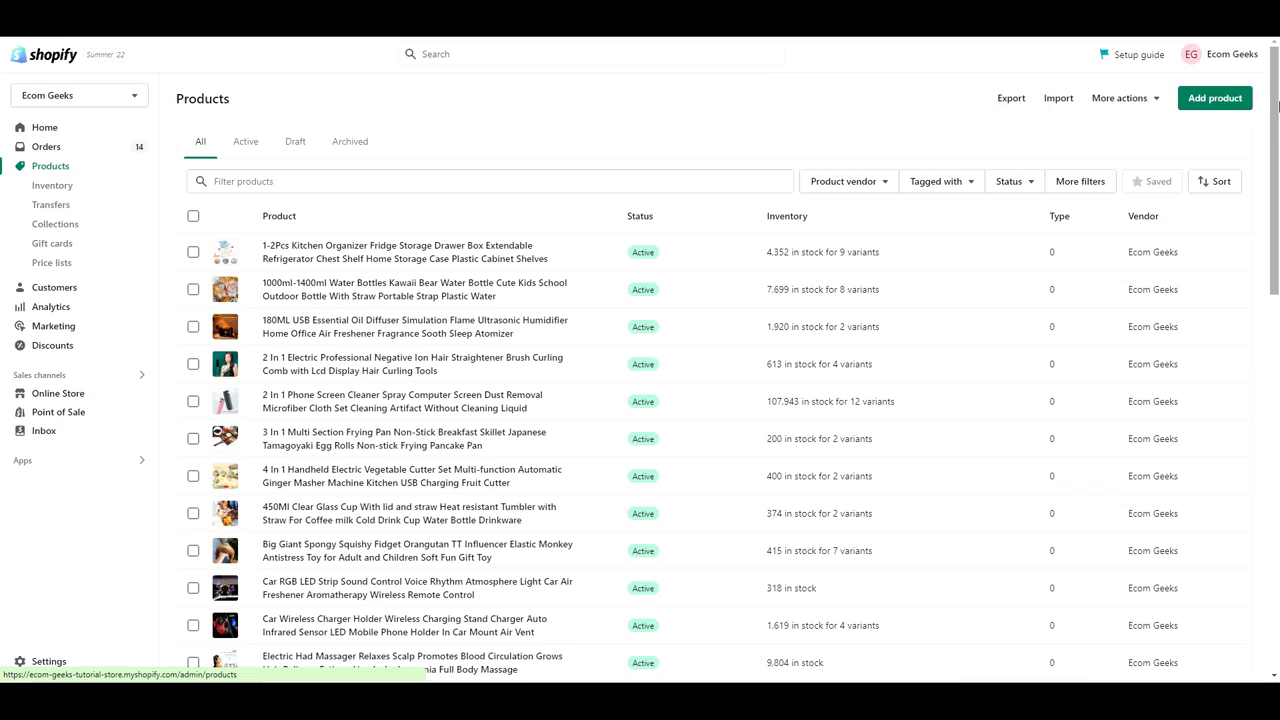
scroll(down, 3)
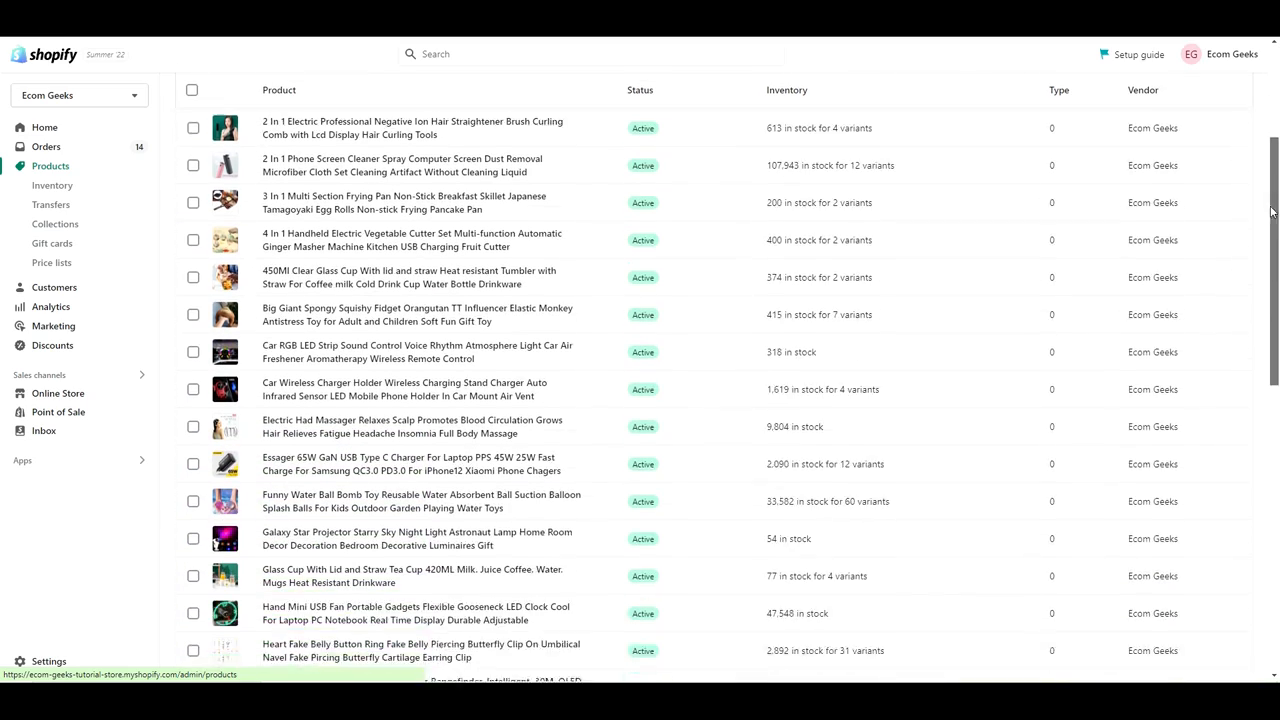
scroll(down, 3)
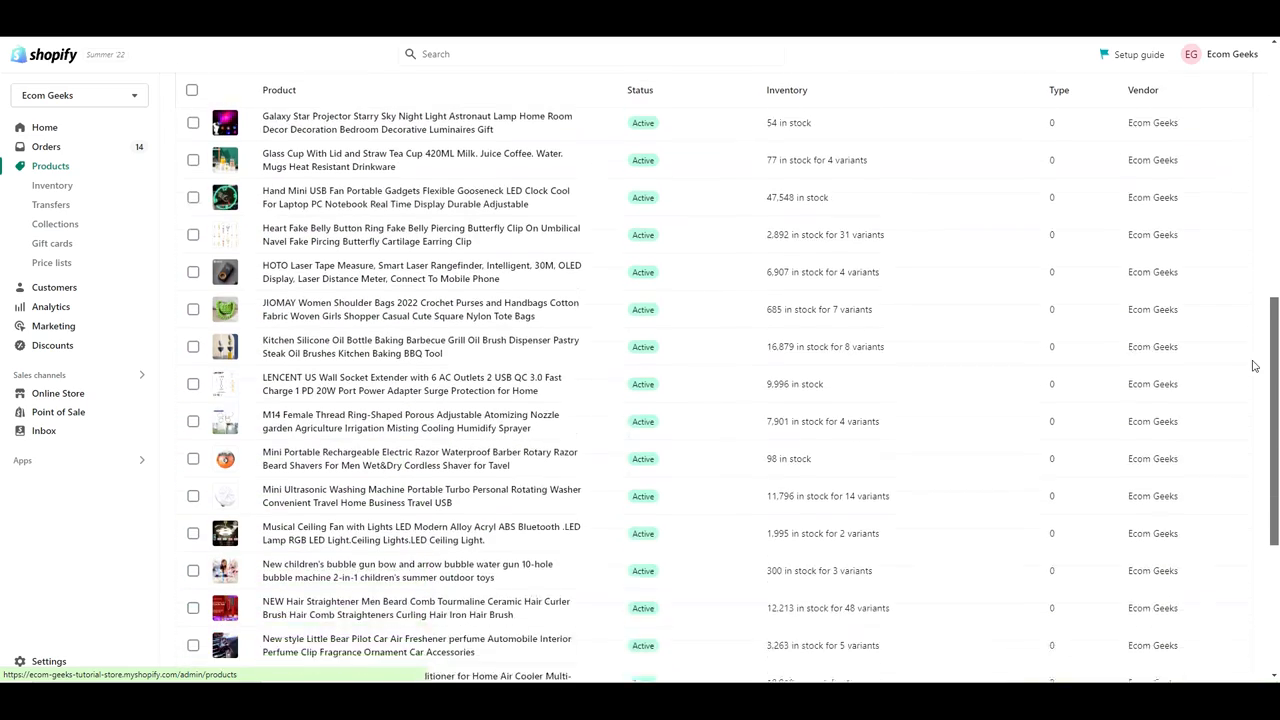
scroll(down, 3)
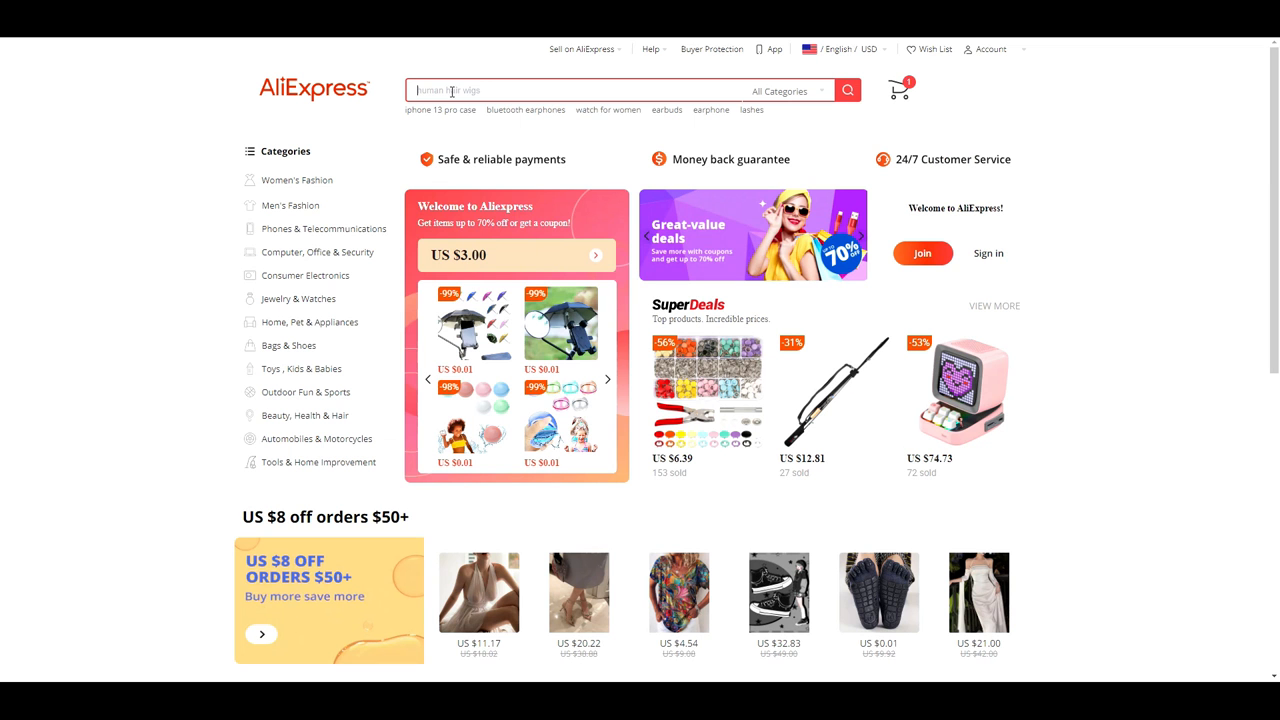
Search AliExpress for 'kawaii', then select the start of the frying pan's title in Shopify
text(kawaii)
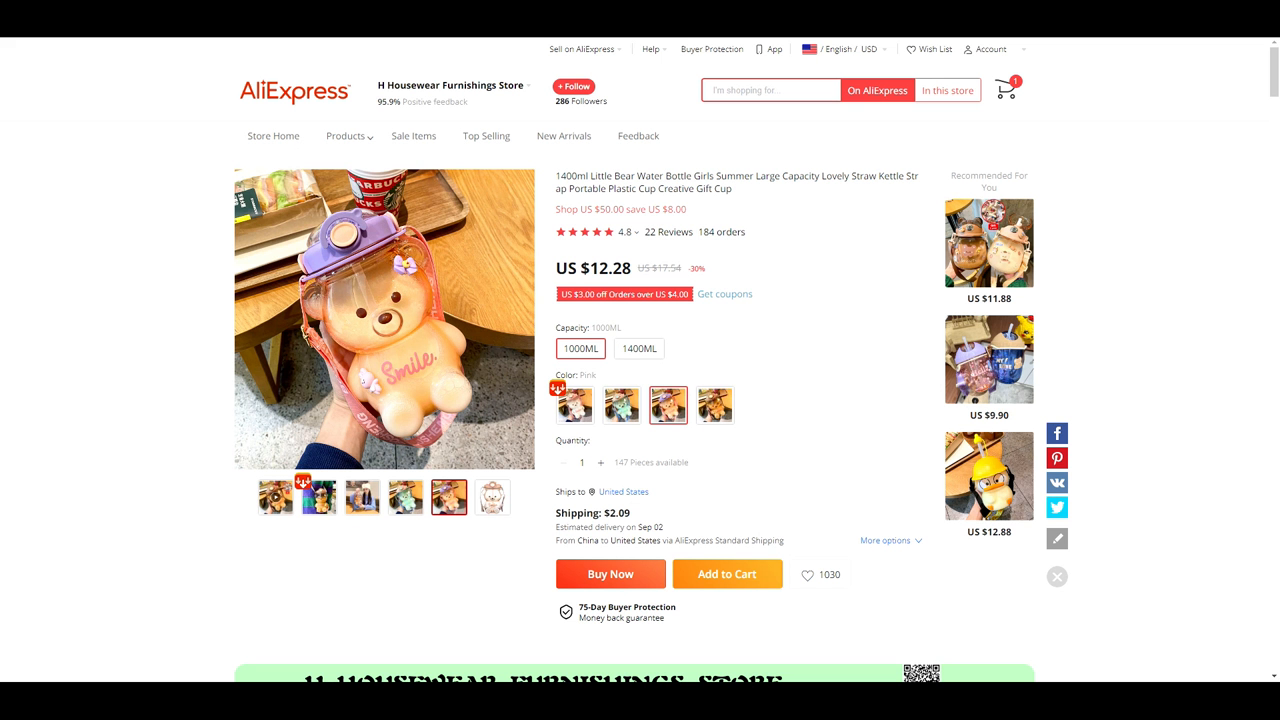
click(275, 497)
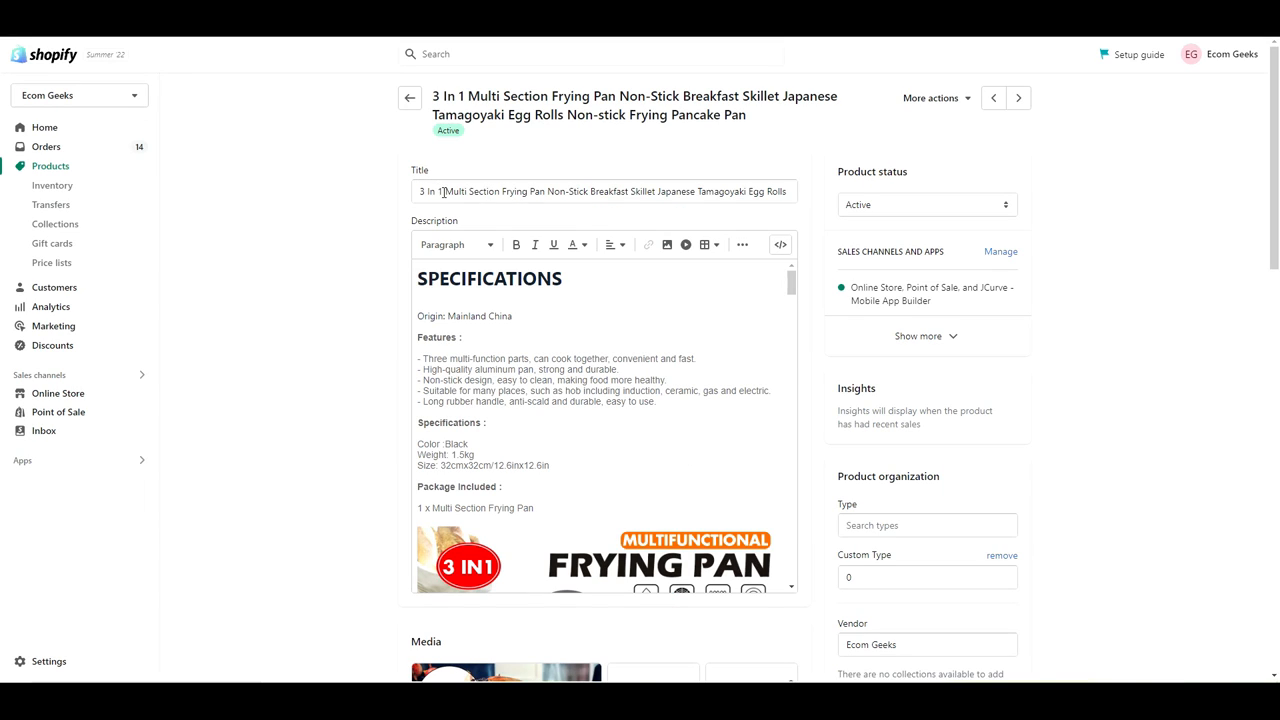
double_click(430, 191)
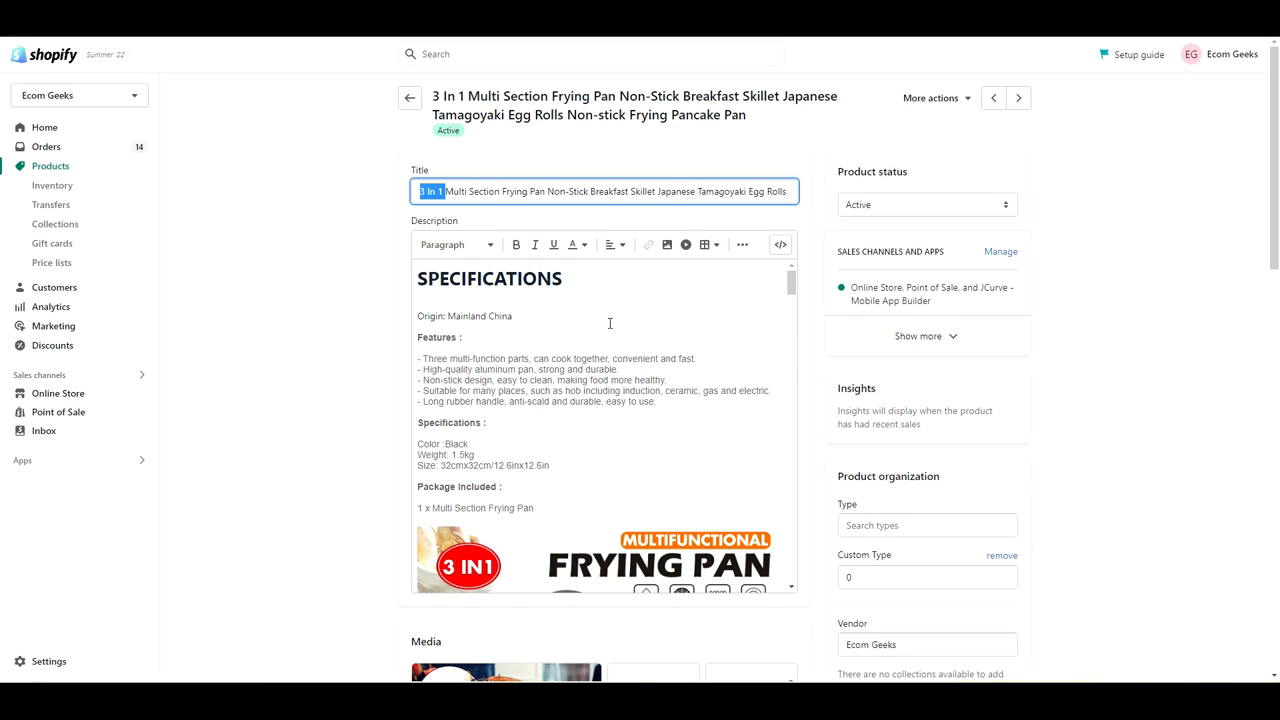